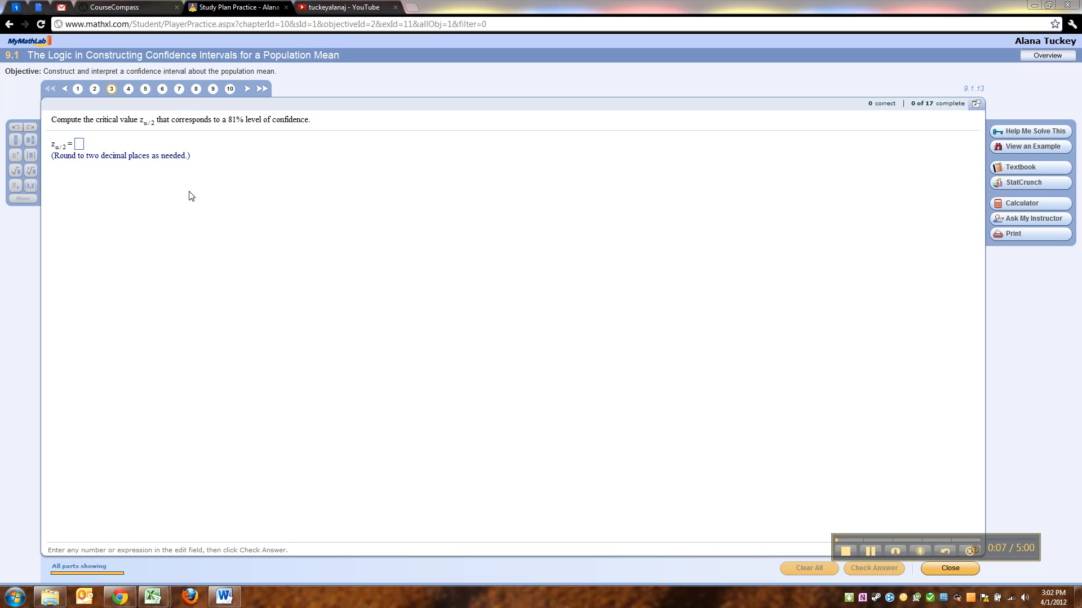
{"action": "mouse_move", "coordinate": [90, 149]}
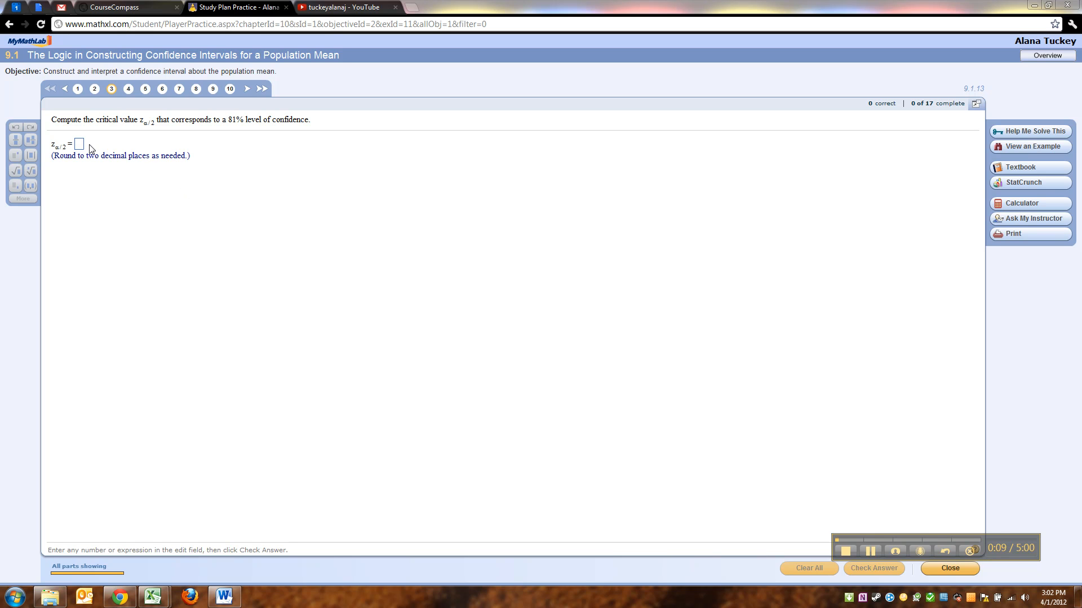
{"action": "mouse_move", "coordinate": [265, 126]}
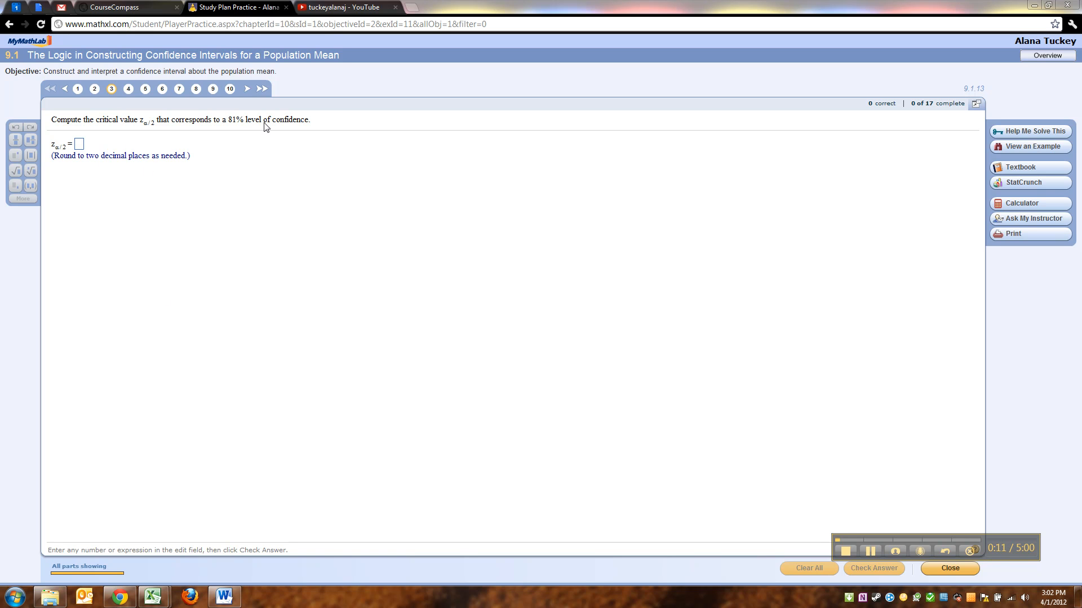
{"action": "mouse_move", "coordinate": [252, 145]}
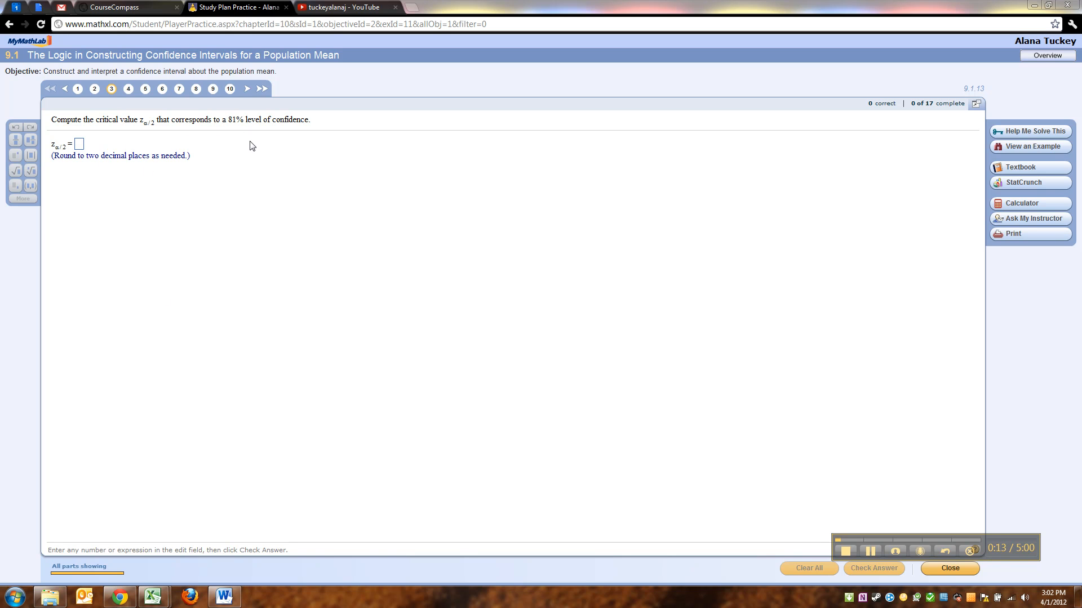
{"action": "mouse_move", "coordinate": [865, 337]}
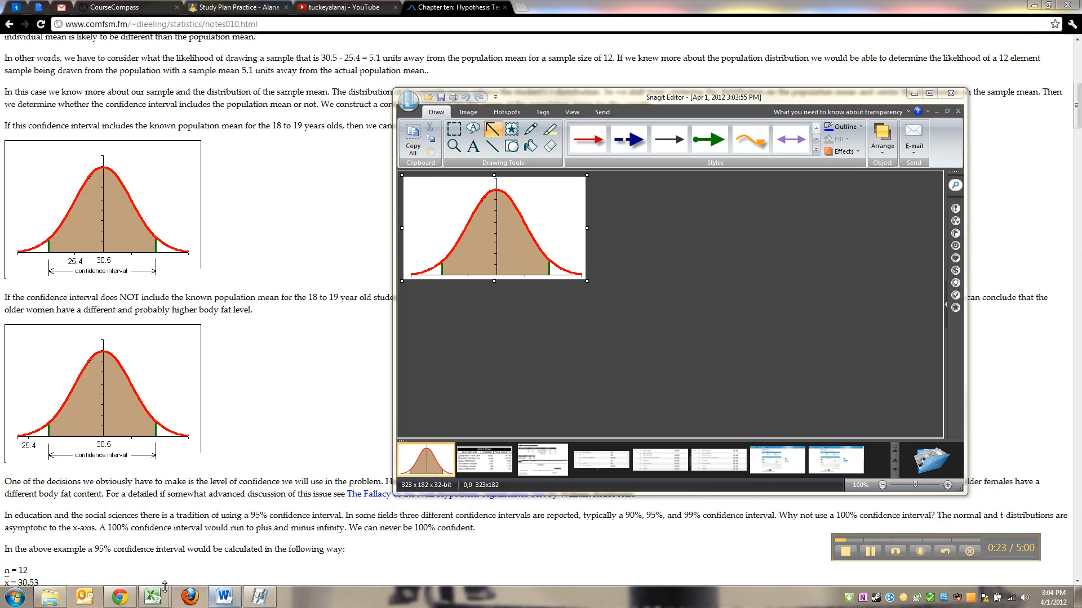
Add an '81%' callout label in the middle of the bell curve's shaded area.
{"action": "left_click", "coordinate": [238, 6]}
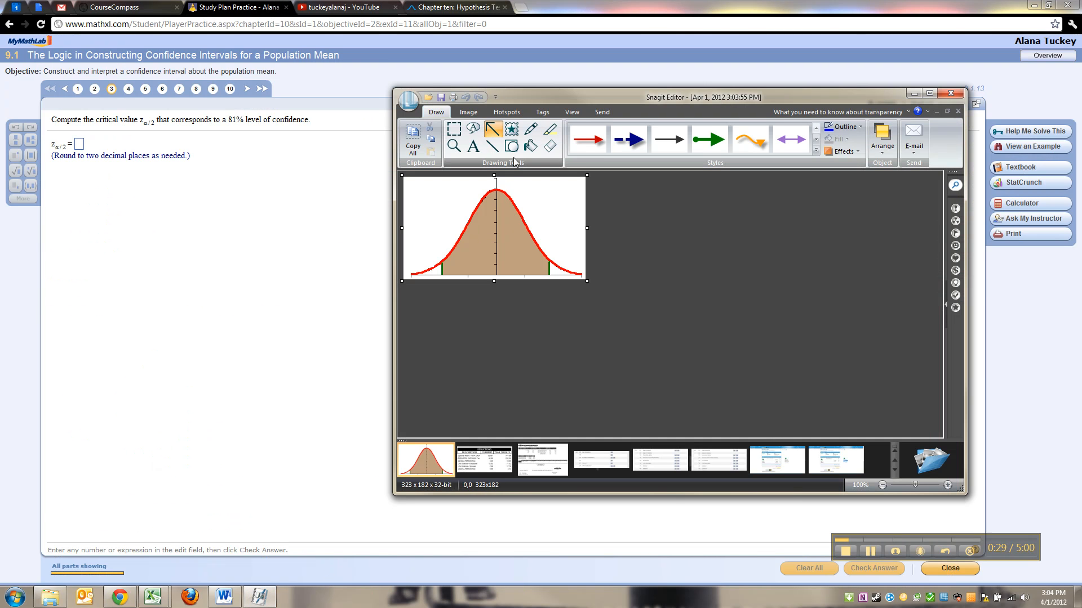
{"action": "left_click", "coordinate": [472, 130]}
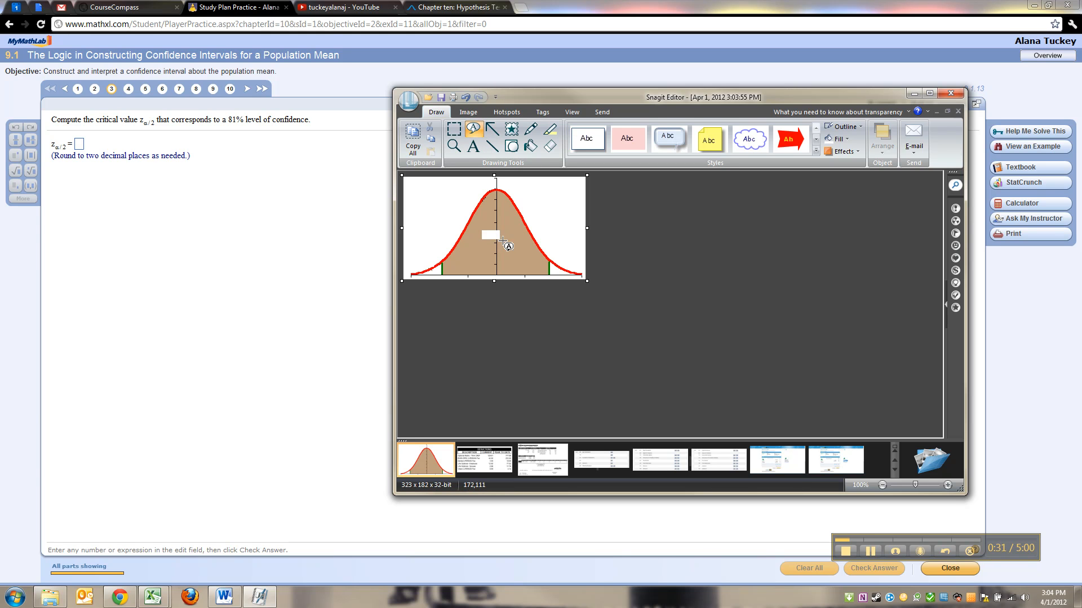
{"action": "left_click", "coordinate": [492, 234]}
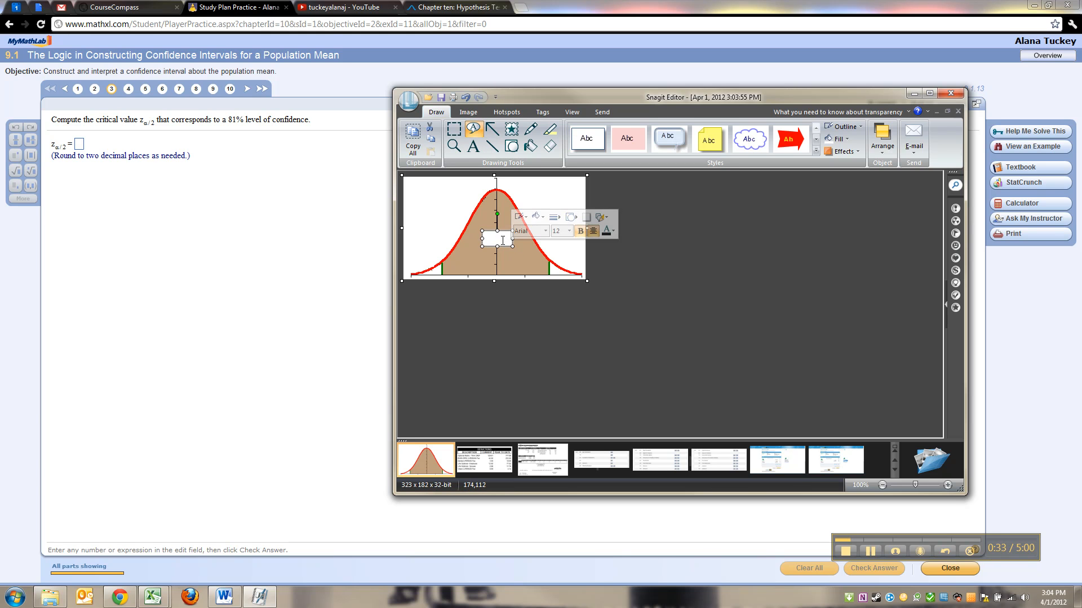
{"action": "type", "text": "%"}
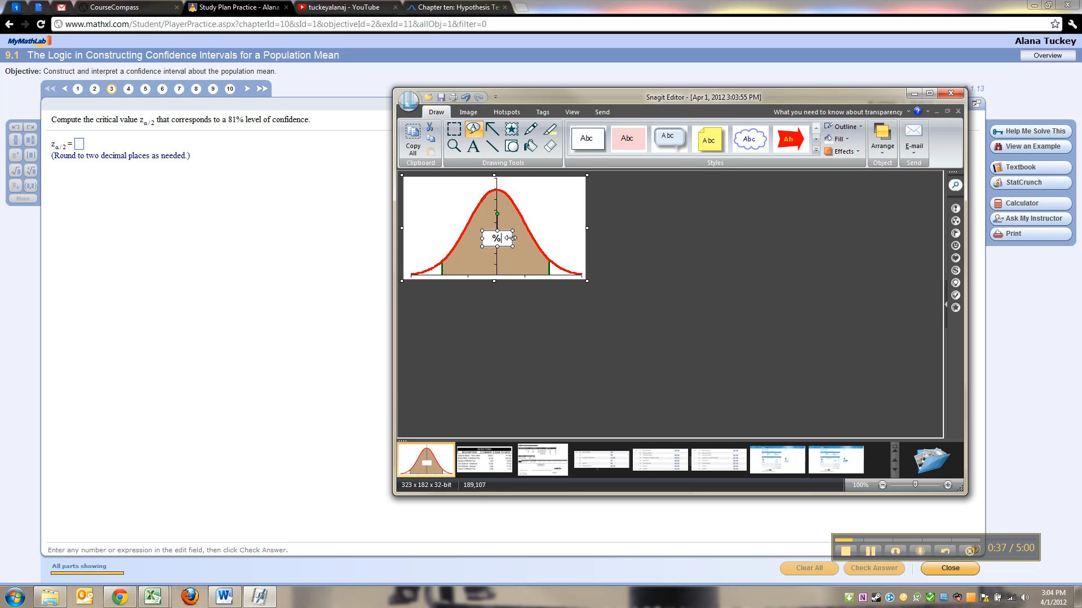
{"action": "double_click", "coordinate": [495, 238]}
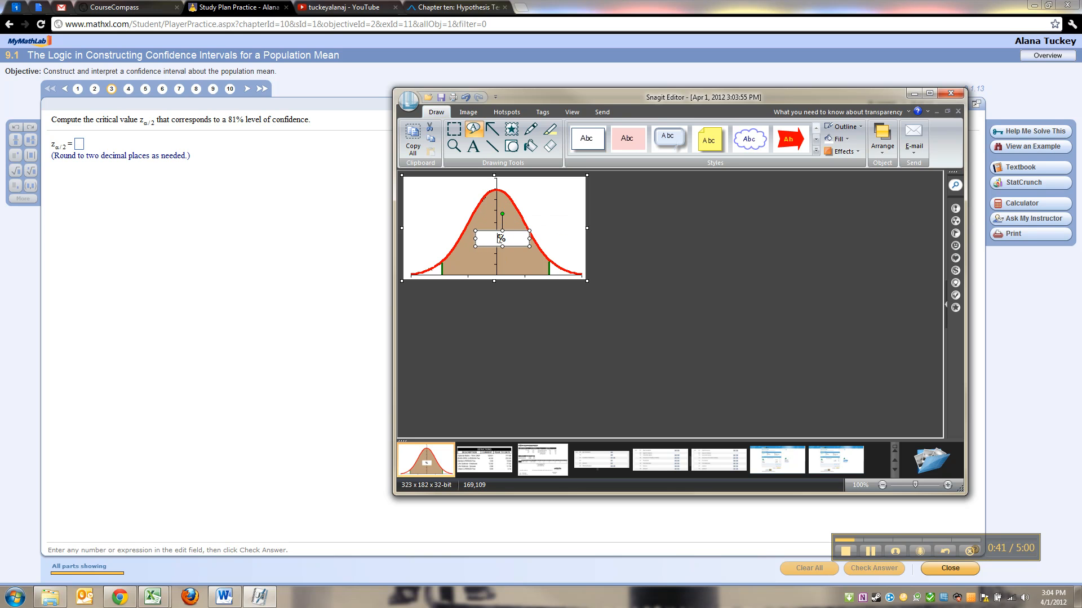
{"action": "type", "text": "81%"}
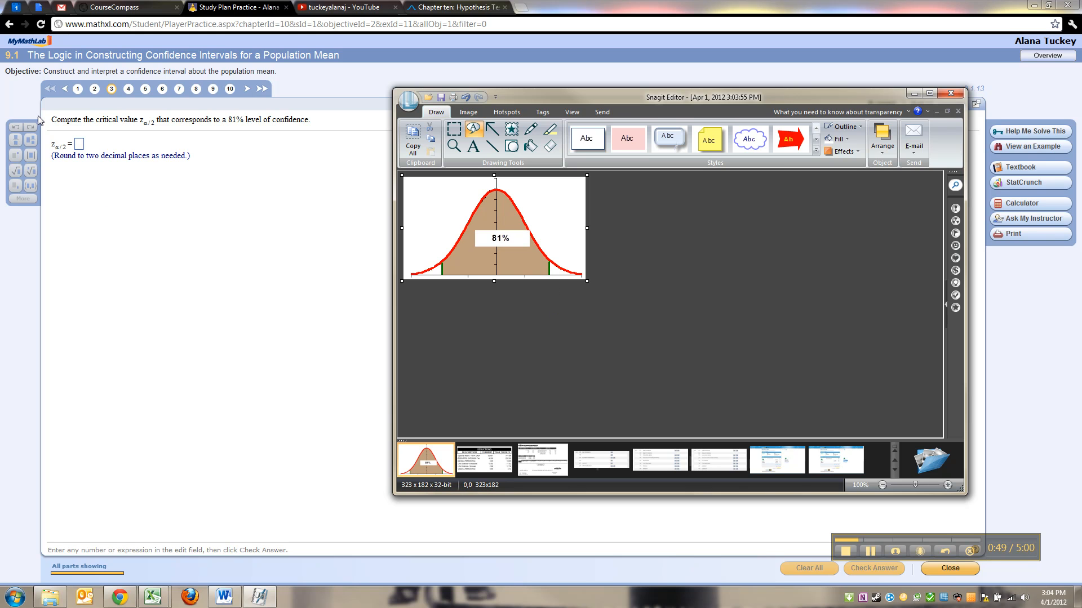
{"action": "mouse_move", "coordinate": [67, 148]}
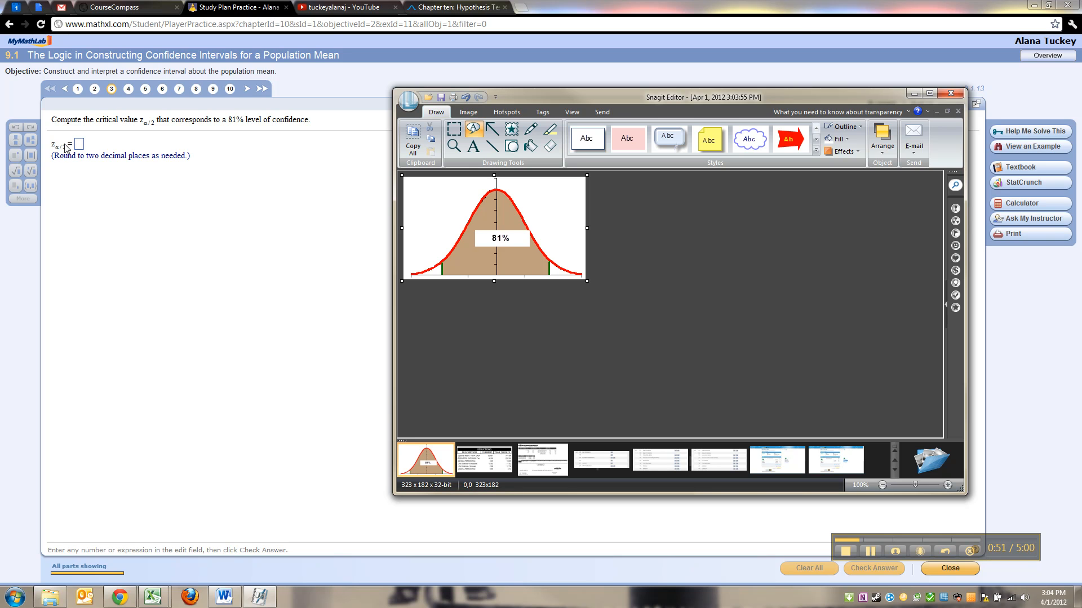
{"action": "mouse_move", "coordinate": [188, 597]}
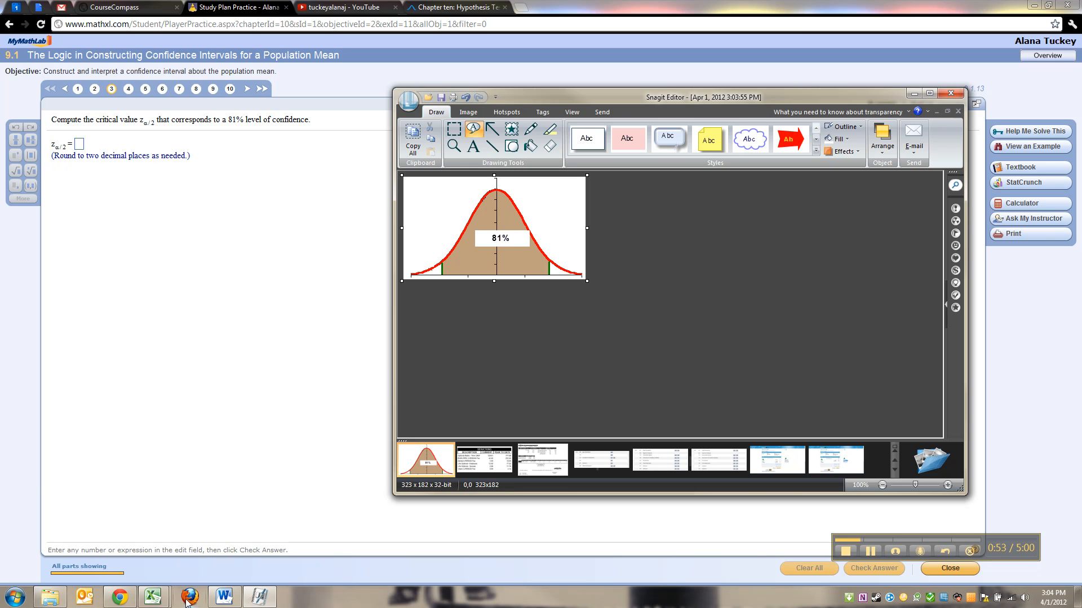
{"action": "mouse_move", "coordinate": [153, 596]}
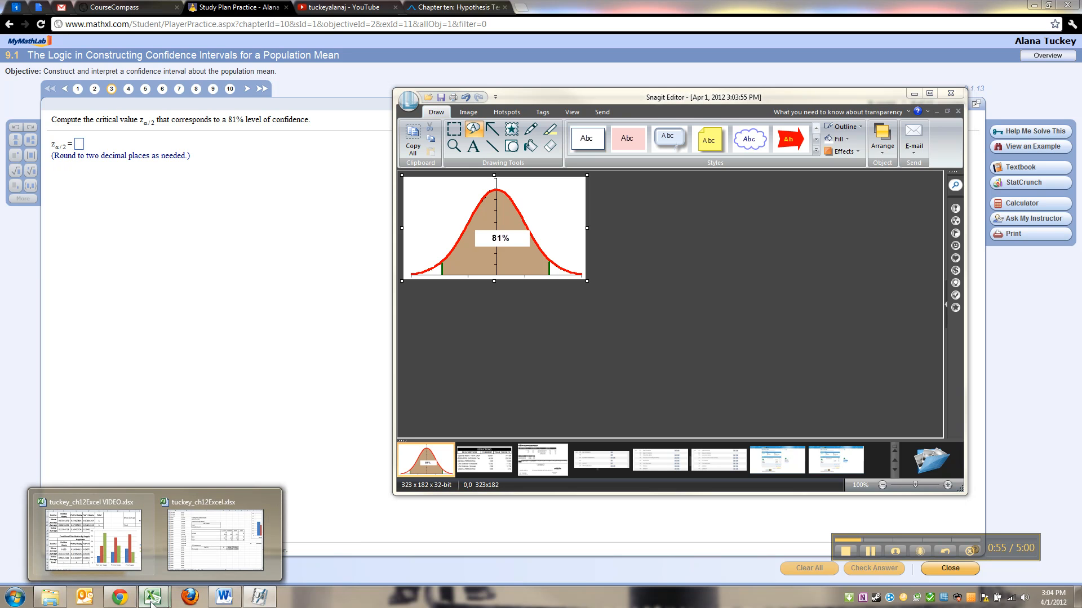
Switch to Excel and create a new blank workbook (Book2) from File > New.
{"action": "left_click", "coordinate": [213, 538]}
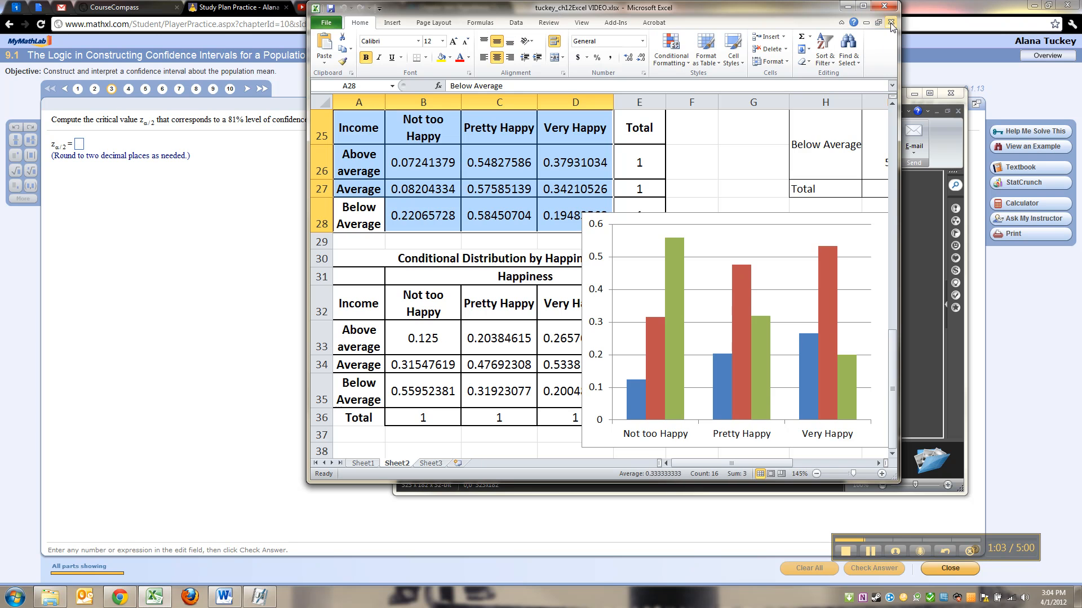
{"action": "left_click", "coordinate": [325, 22]}
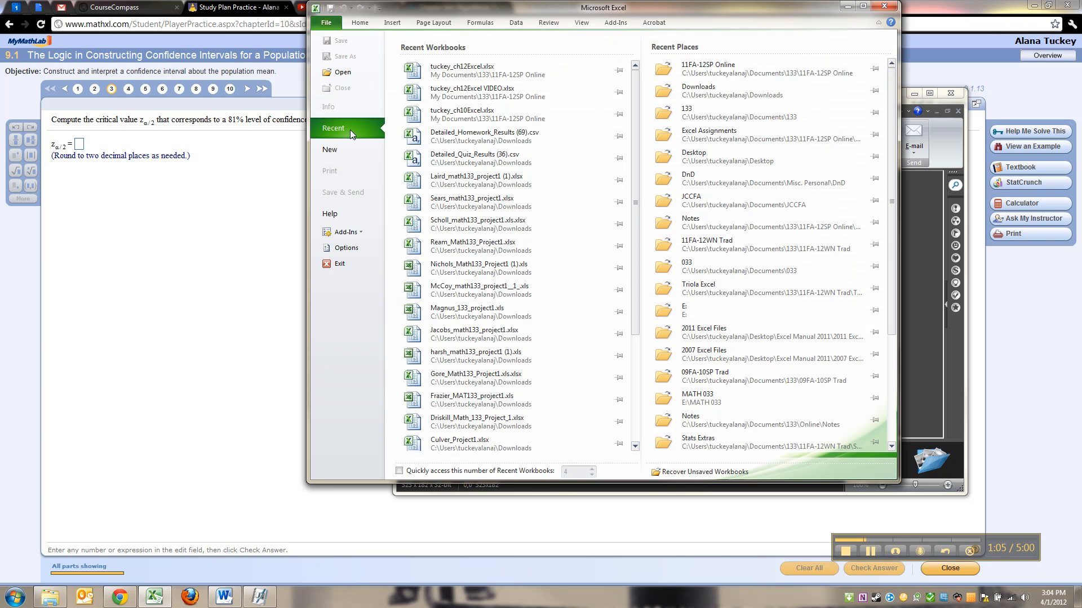
{"action": "left_click", "coordinate": [330, 150]}
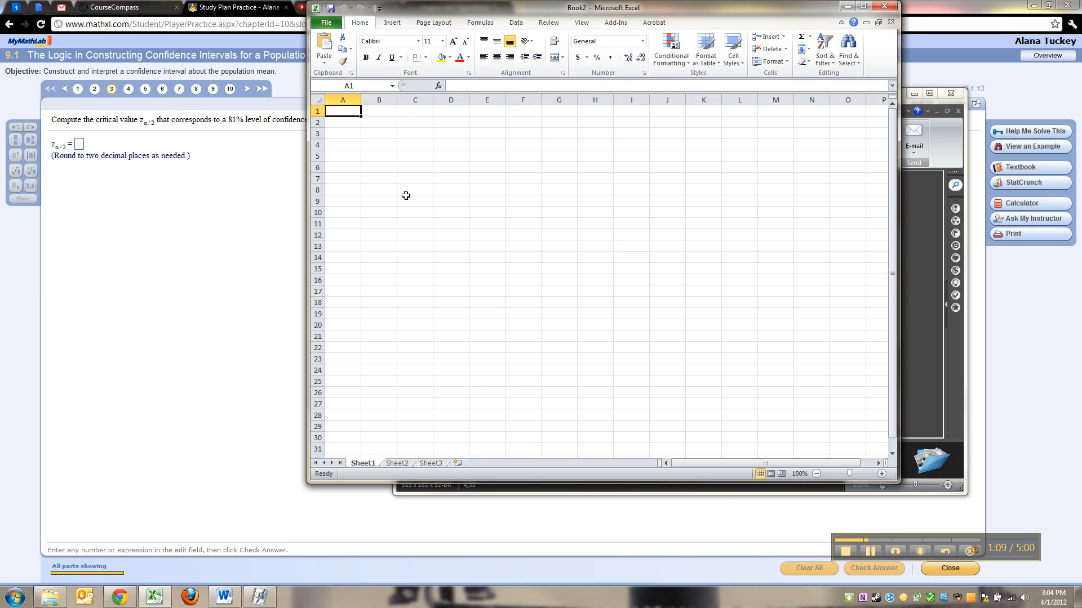
Enter Confidence Level 0.81 and compute Alpha as 1 minus B1.
{"action": "type", "text": "c"}
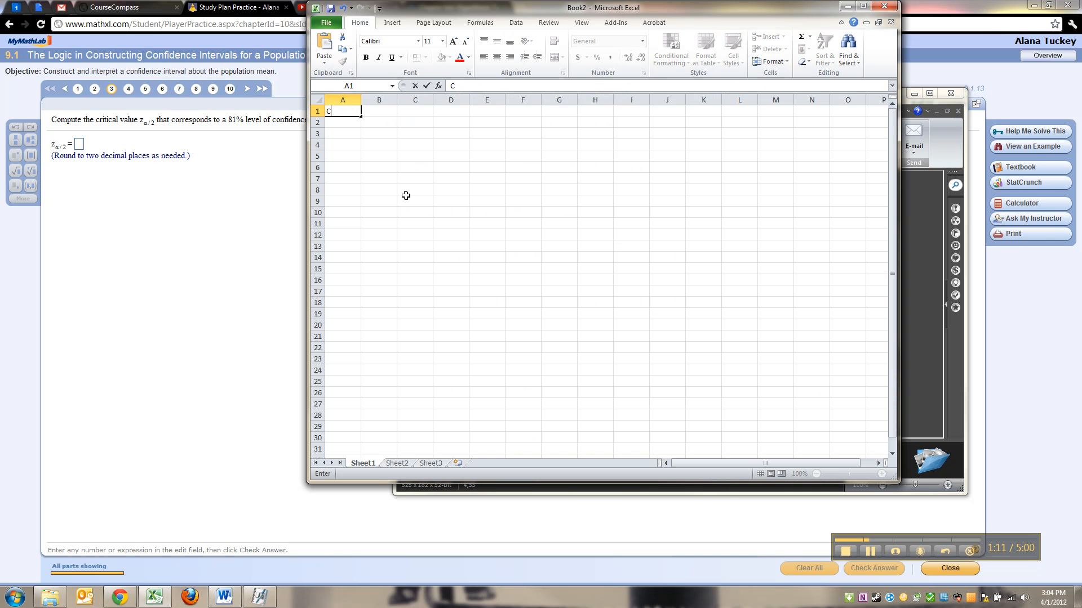
{"action": "type", "text": "onfidence Level"}
{"action": "left_click", "coordinate": [379, 111]}
{"action": "type", "text": "0.81"}
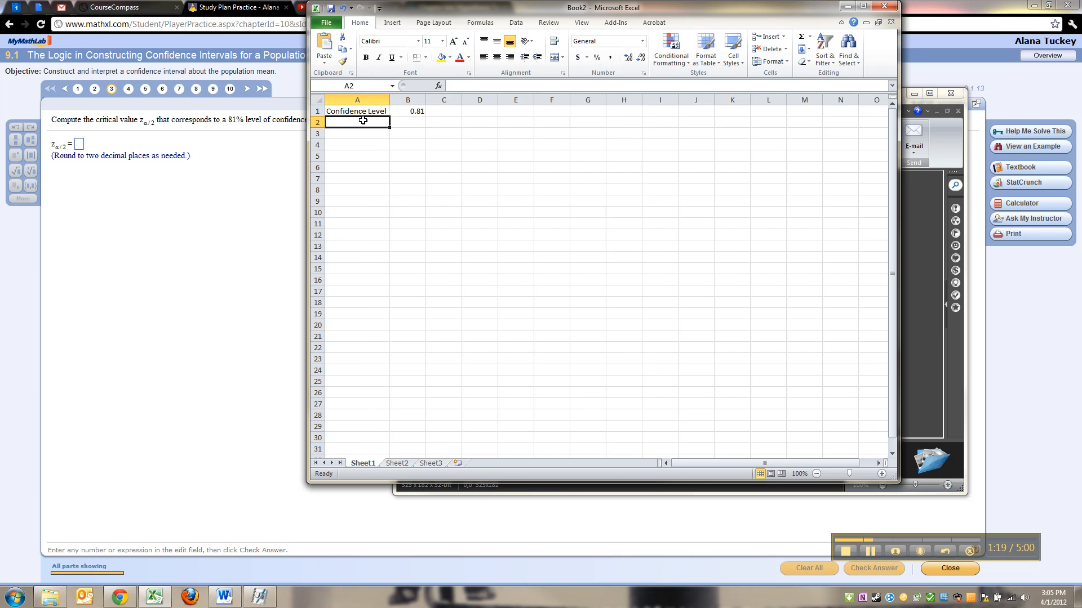
{"action": "type", "text": "Alpha"}
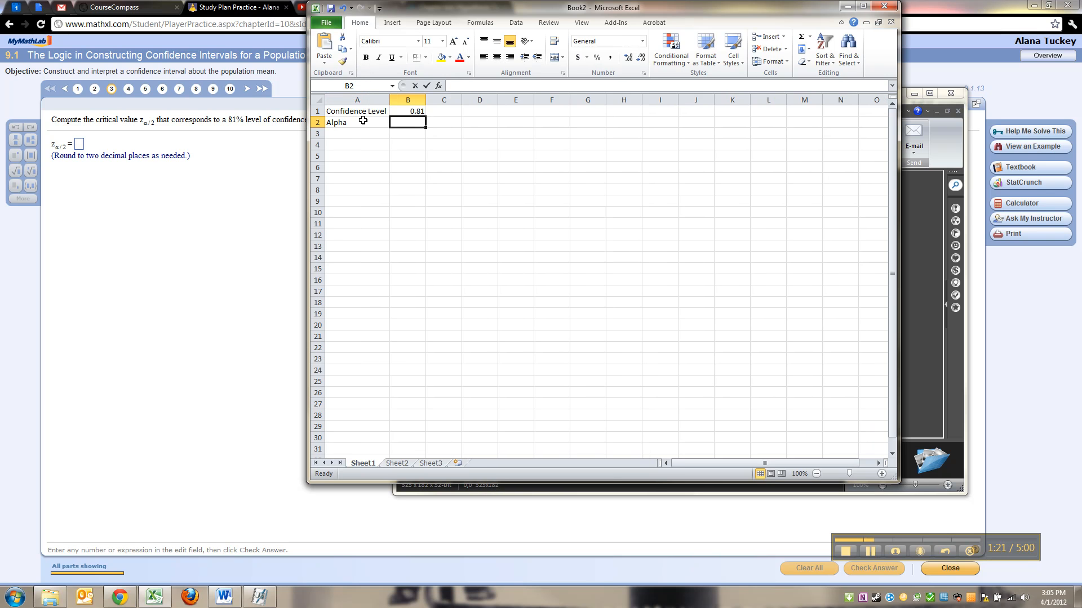
{"action": "type", "text": "=1="}
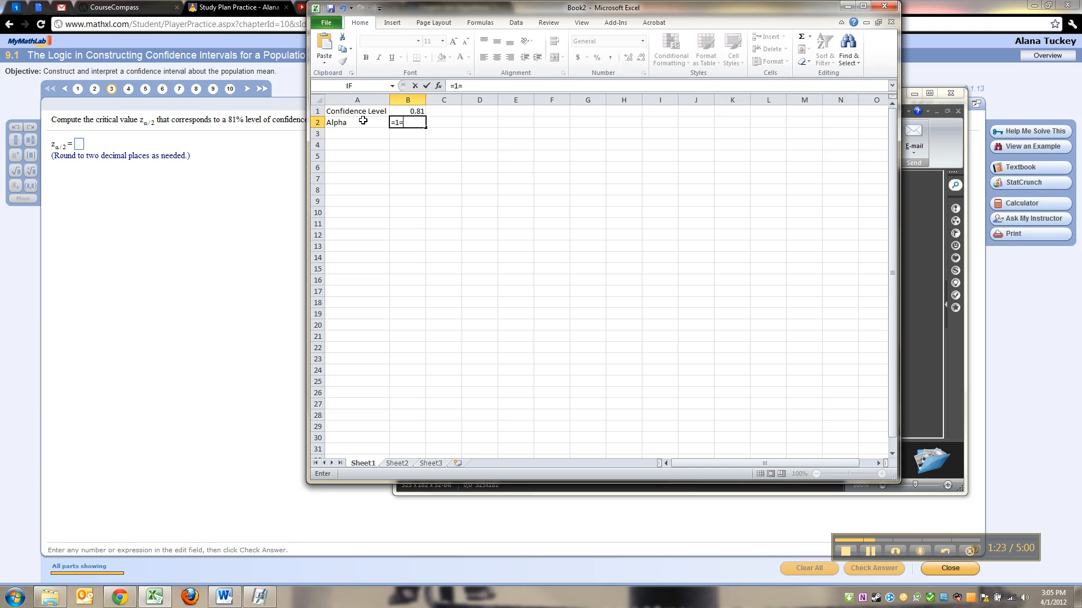
{"action": "left_click", "coordinate": [407, 111]}
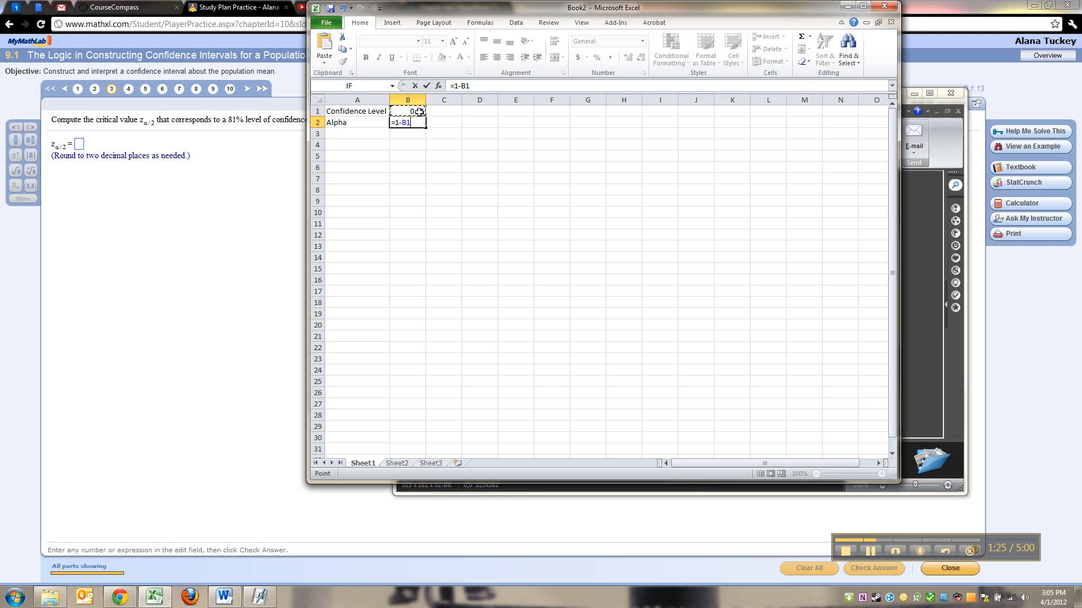
{"action": "key", "text": "Return"}
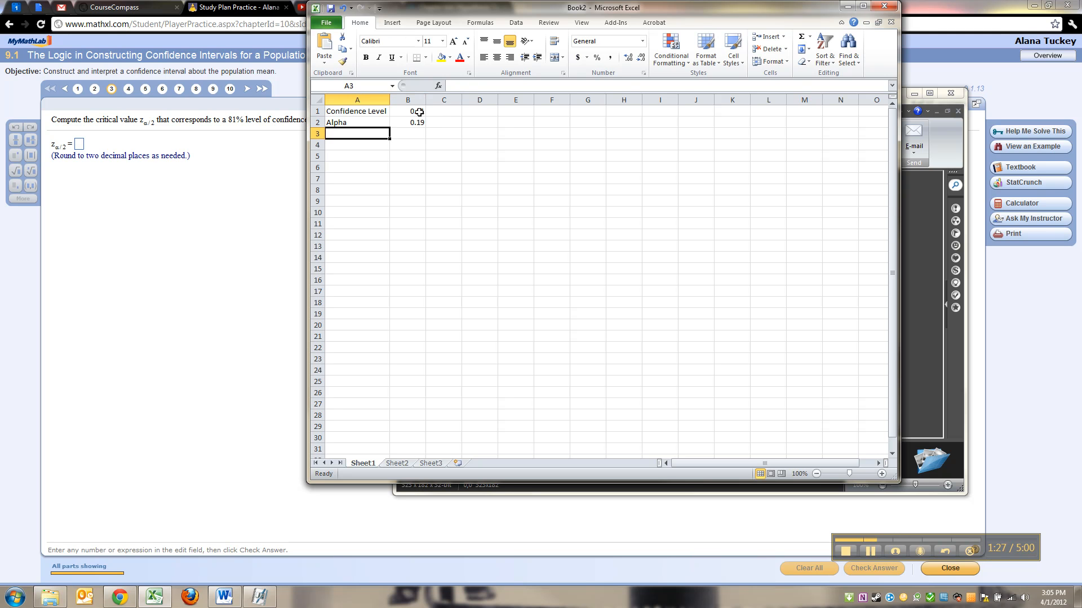
Add Alpha/2 as =B2/2 (0.095), then zoom to 175% and resize the window.
{"action": "type", "text": "Alpha/2"}
{"action": "left_click", "coordinate": [407, 133]}
{"action": "type", "text": "="}
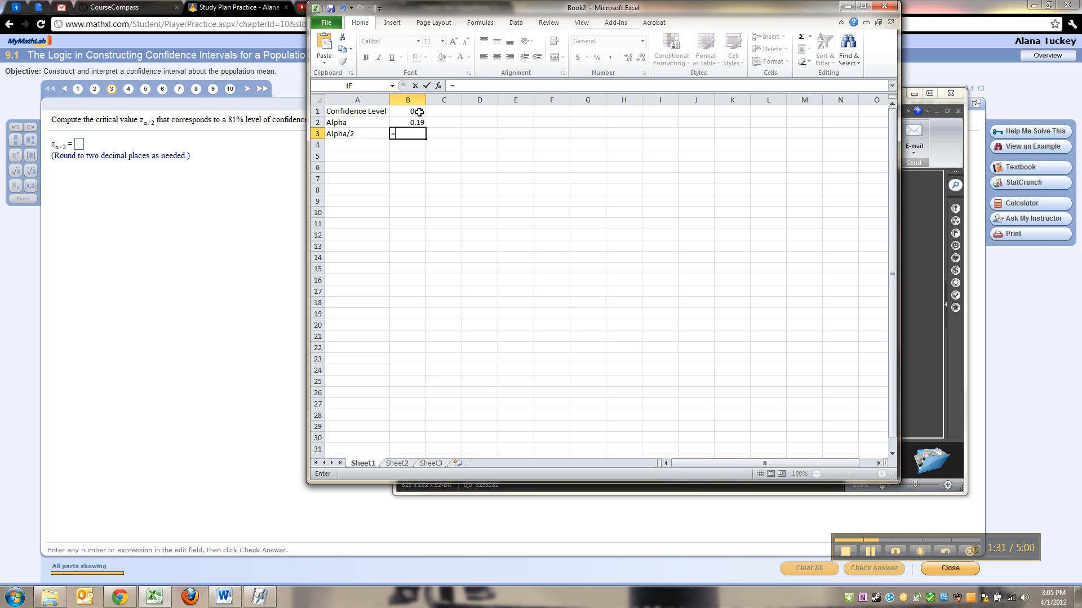
{"action": "left_click", "coordinate": [408, 122]}
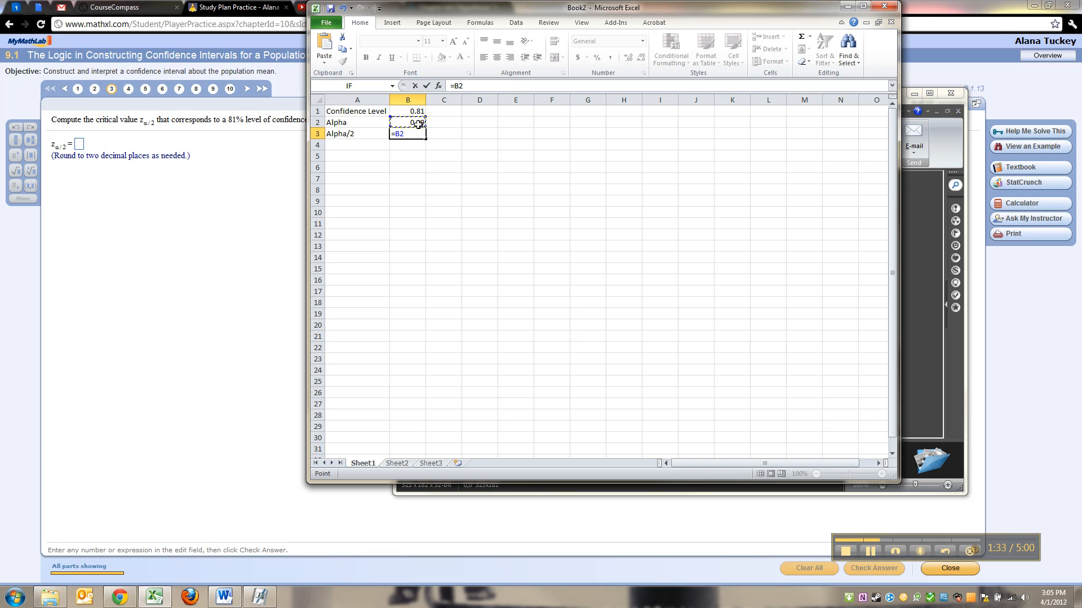
{"action": "key", "text": "Return"}
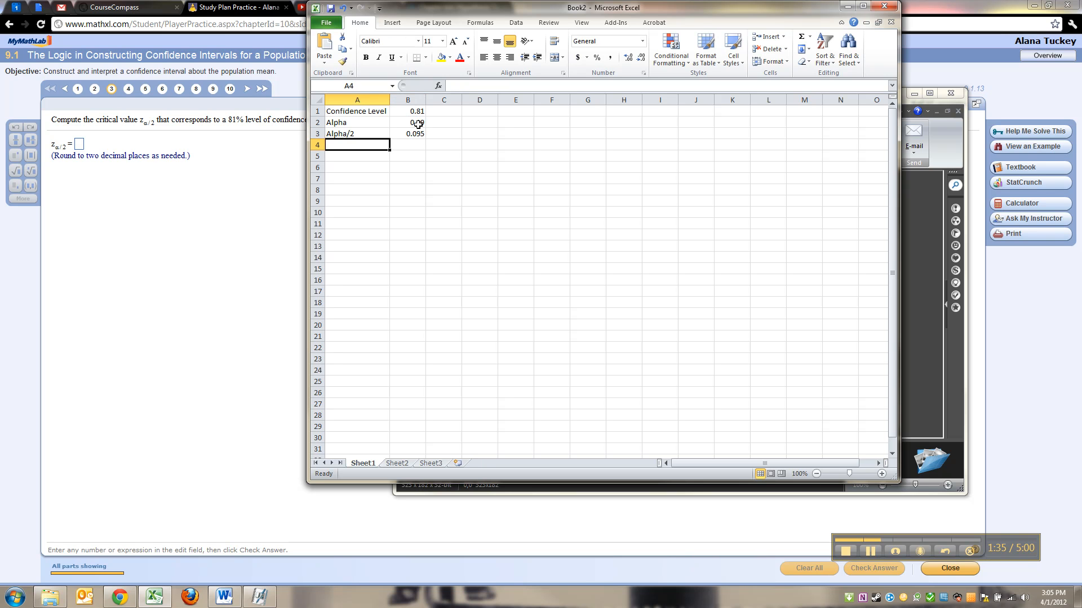
{"action": "left_click", "coordinate": [407, 133]}
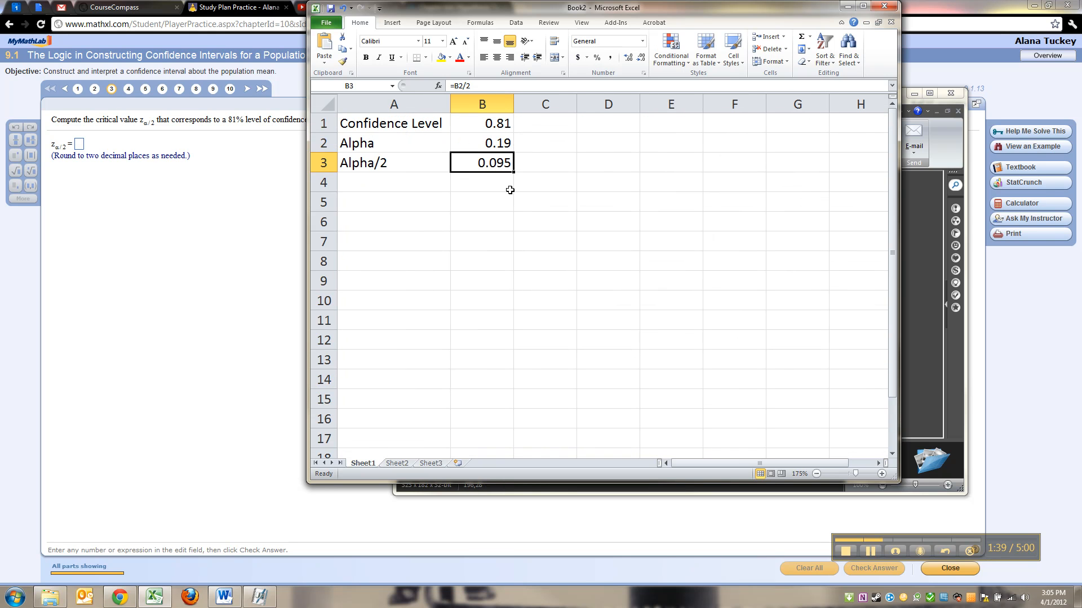
{"action": "left_click", "coordinate": [482, 123]}
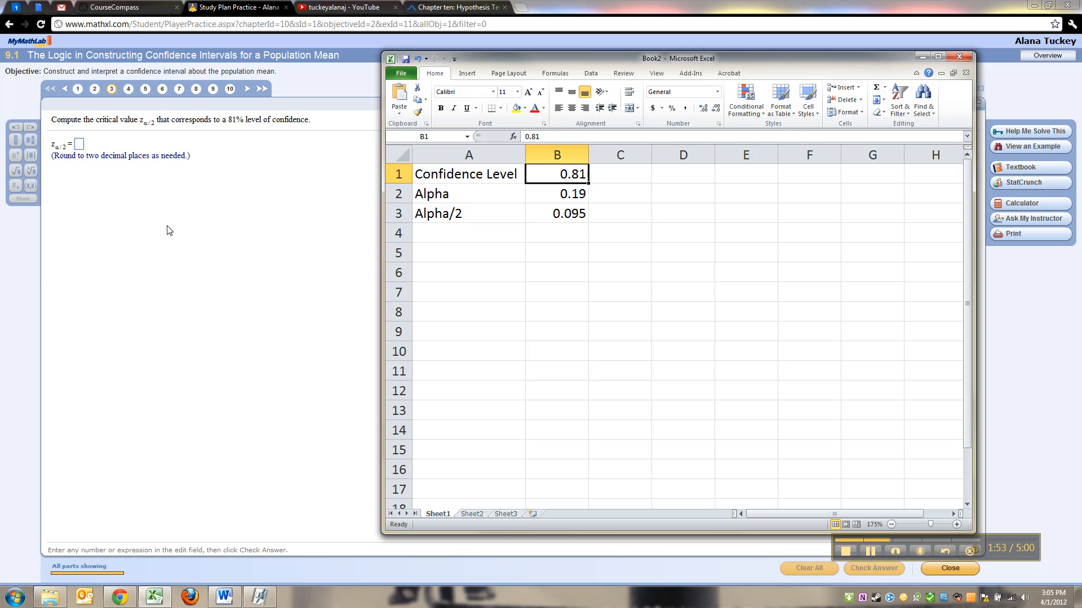
Label row 4 z_alpha/2 and enter =NORM.INV(B3,0,1), giving -1.31058.
{"action": "left_click", "coordinate": [468, 232]}
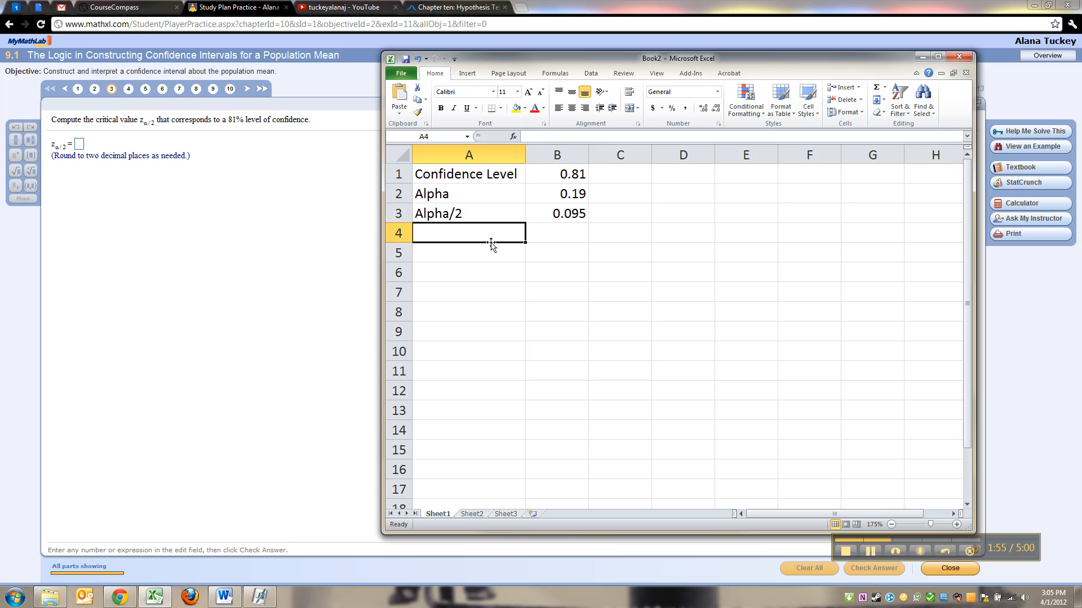
{"action": "type", "text": "Z"}
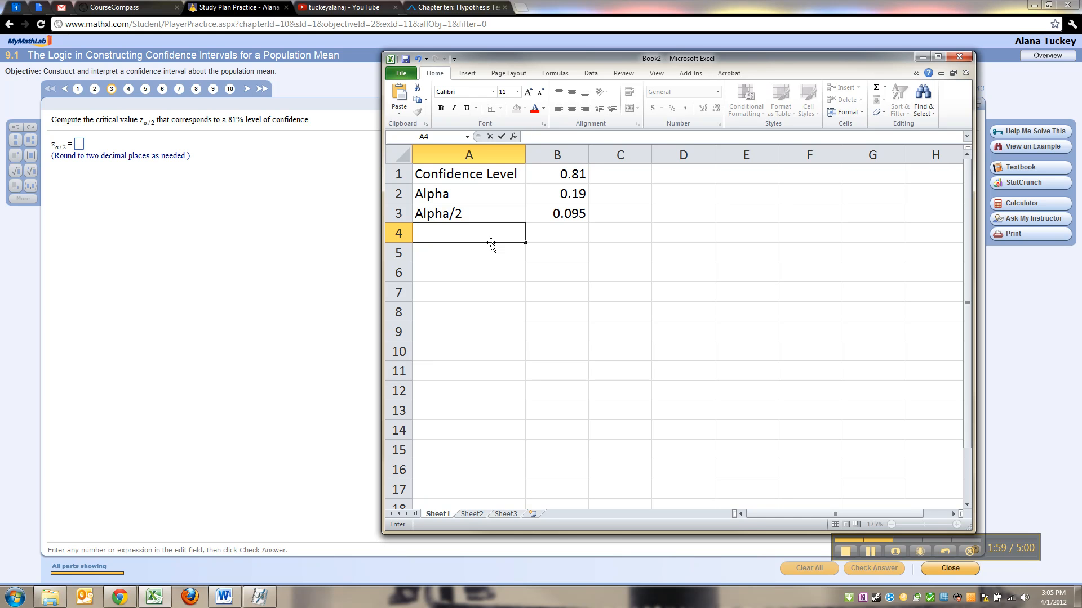
{"action": "type", "text": "z_alpha/2"}
{"action": "left_click", "coordinate": [557, 233]}
{"action": "type", "text": "="}
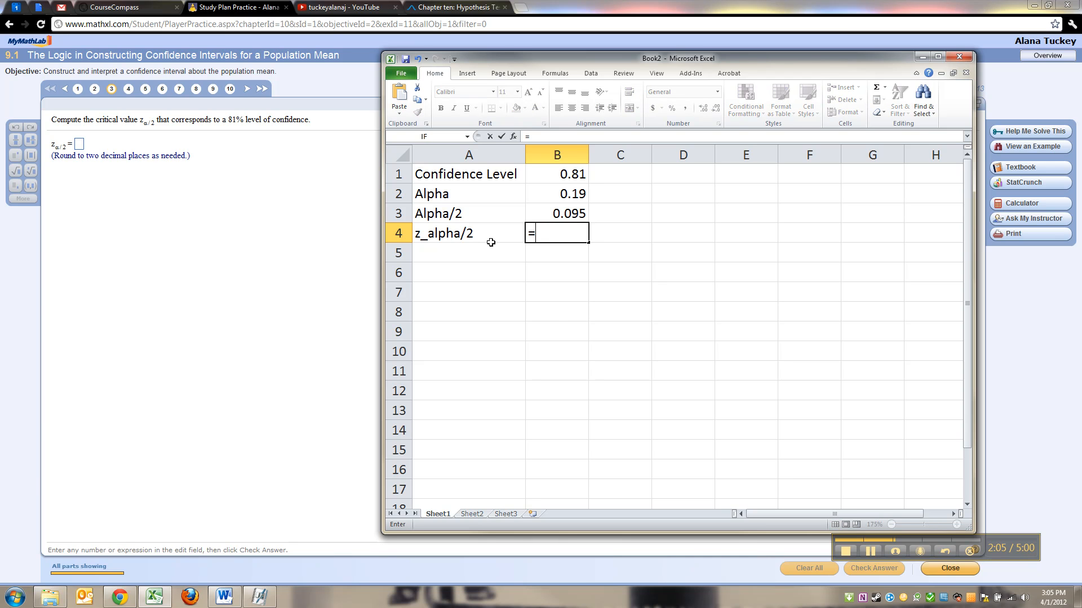
{"action": "type", "text": "NO"}
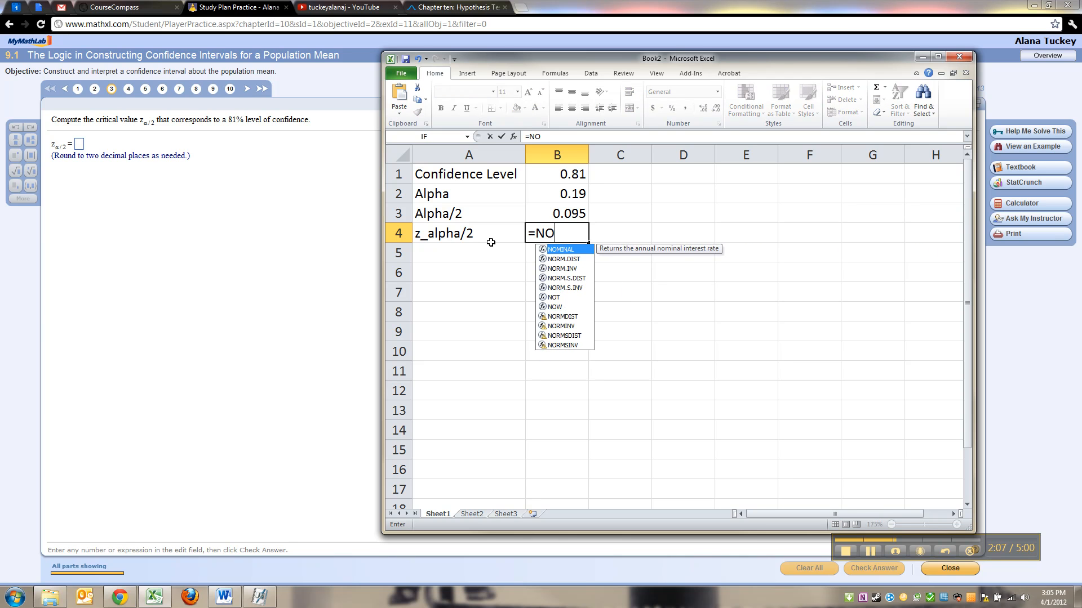
{"action": "type", "text": "RM"}
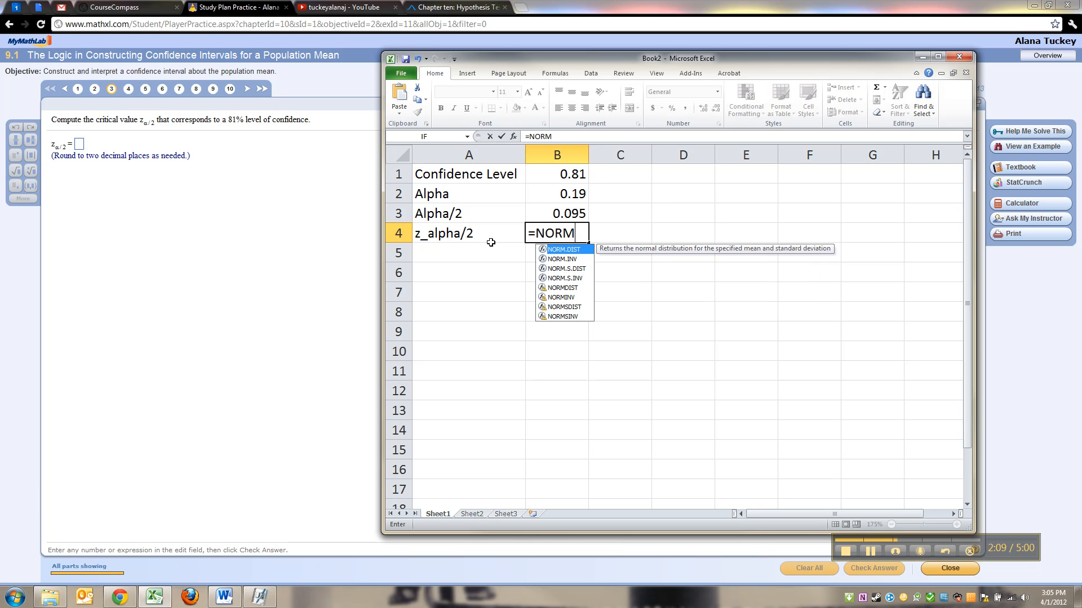
{"action": "mouse_move", "coordinate": [620, 261]}
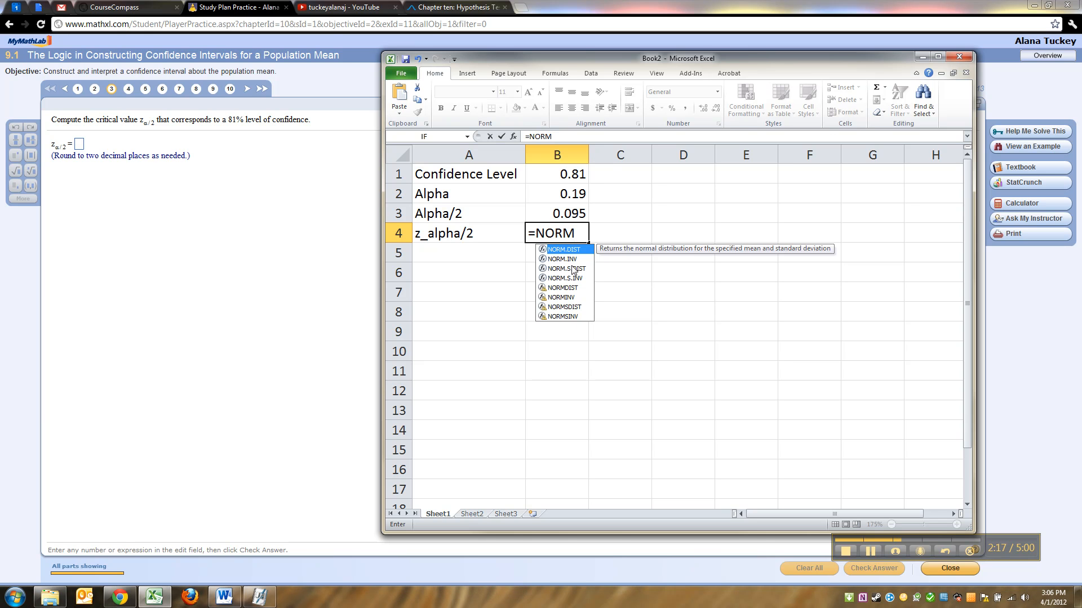
{"action": "mouse_move", "coordinate": [577, 318]}
{"action": "type", "text": ".INV("}
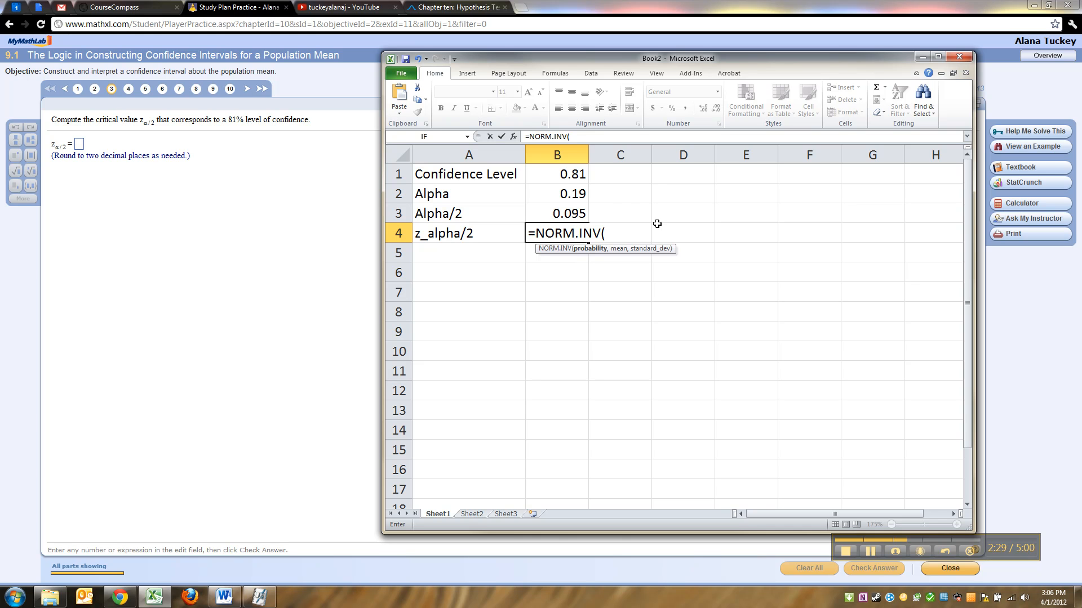
{"action": "mouse_move", "coordinate": [569, 212]}
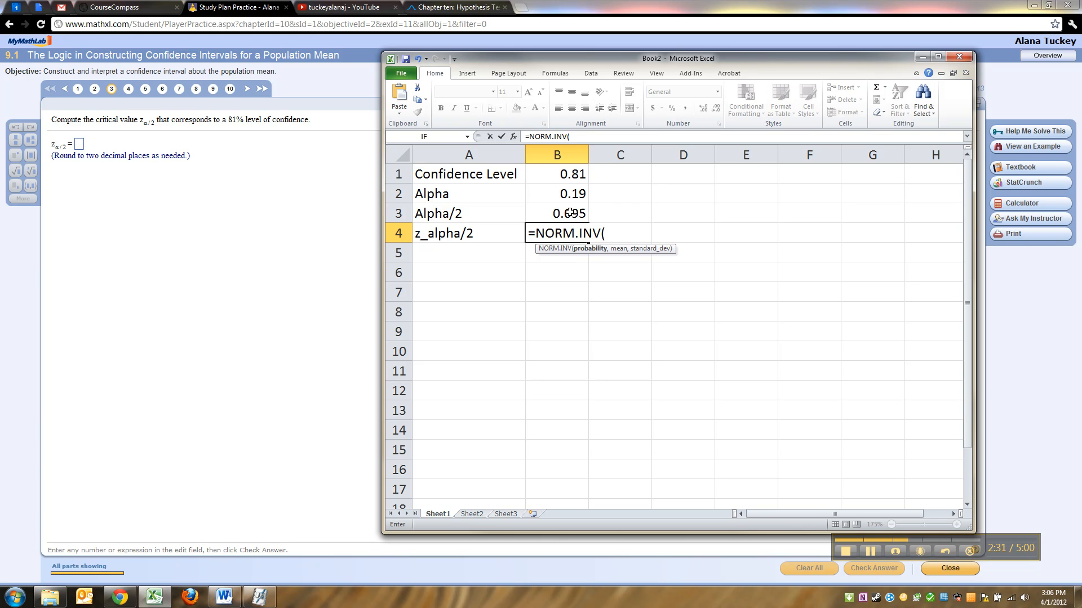
{"action": "type", "text": "B3,0"}
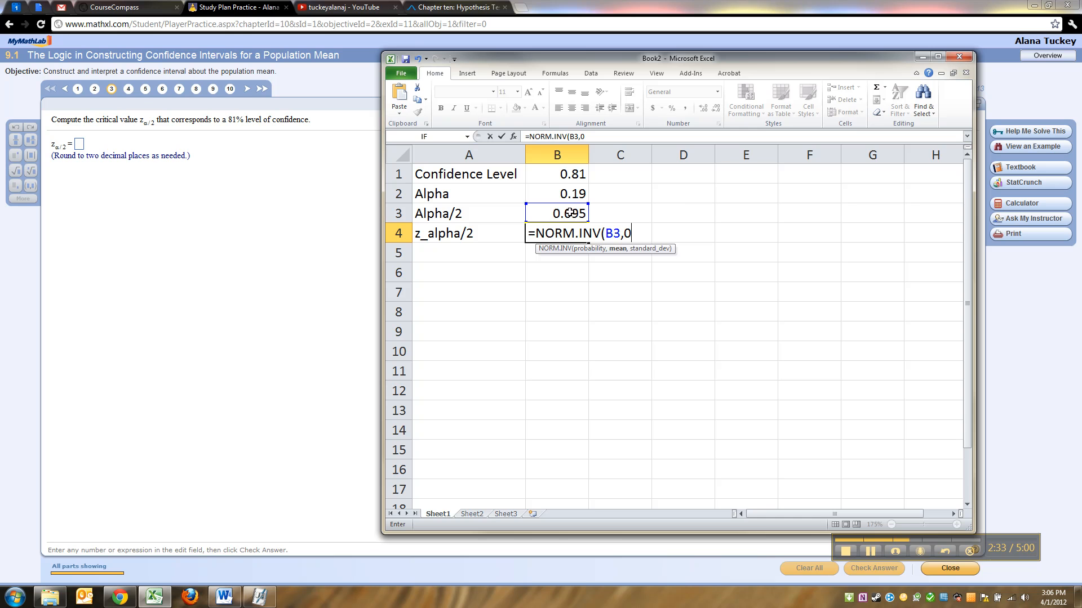
{"action": "type", "text": ",1)"}
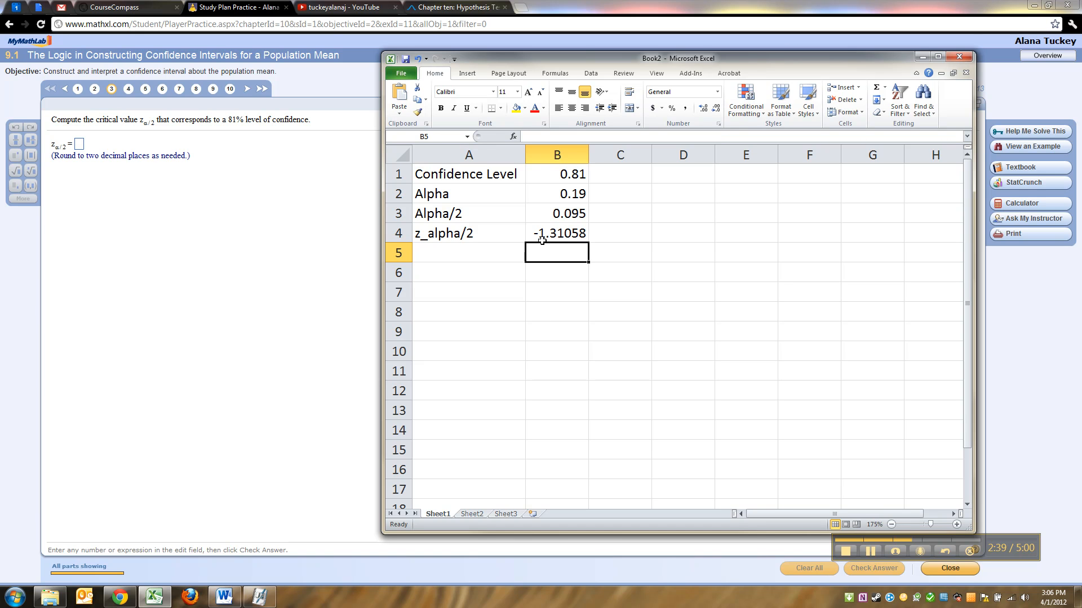
Insert a 1-alpha/2 row (=1-B3, 0.905) and repoint z_alpha/2's NORM.INV to B4.
{"action": "type", "text": "=NORM.INV(B3,0,1)"}
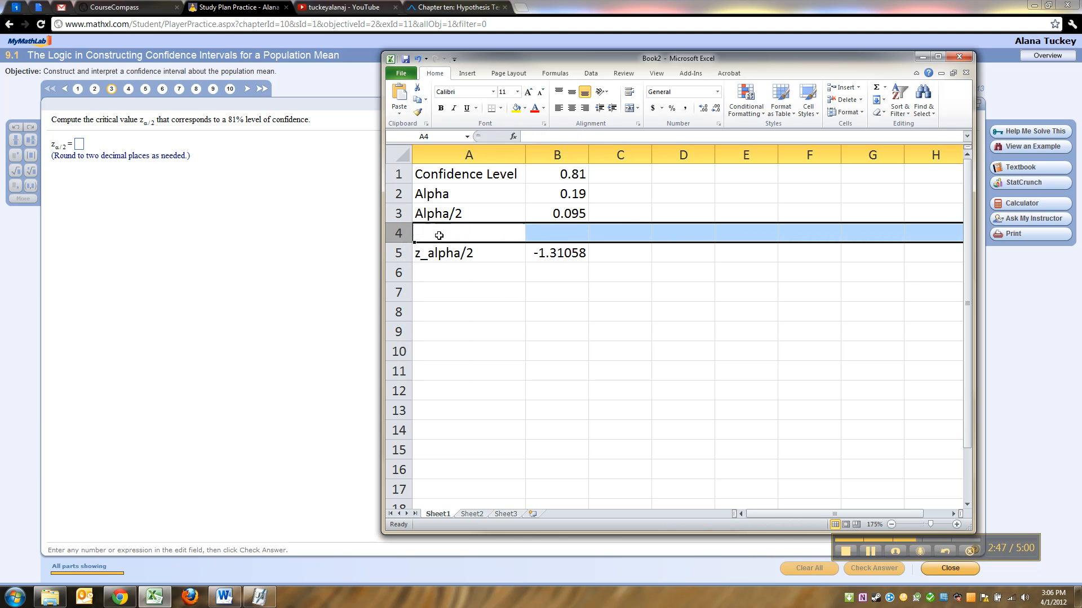
{"action": "type", "text": "a-al;"}
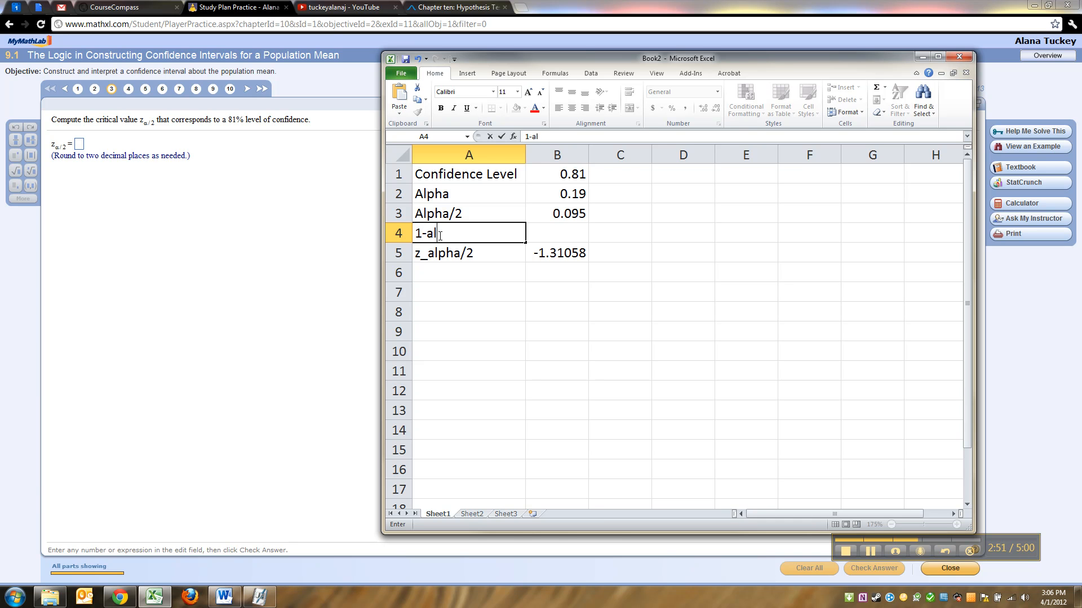
{"action": "type", "text": "pha/2"}
{"action": "left_click", "coordinate": [557, 233]}
{"action": "type", "text": "=1-"}
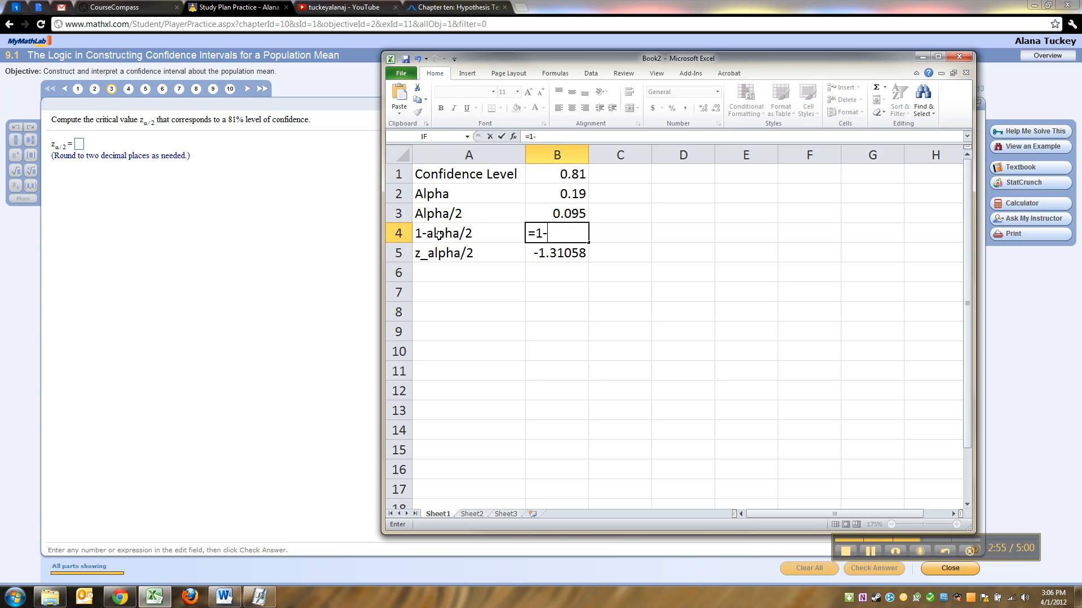
{"action": "key", "text": "Return"}
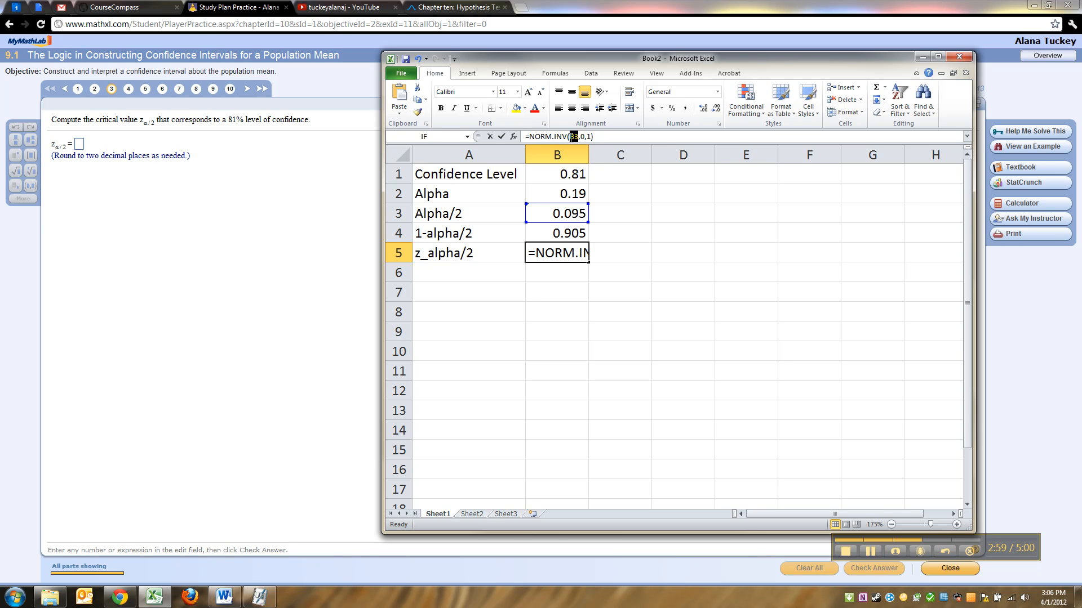
{"action": "key", "text": "Return"}
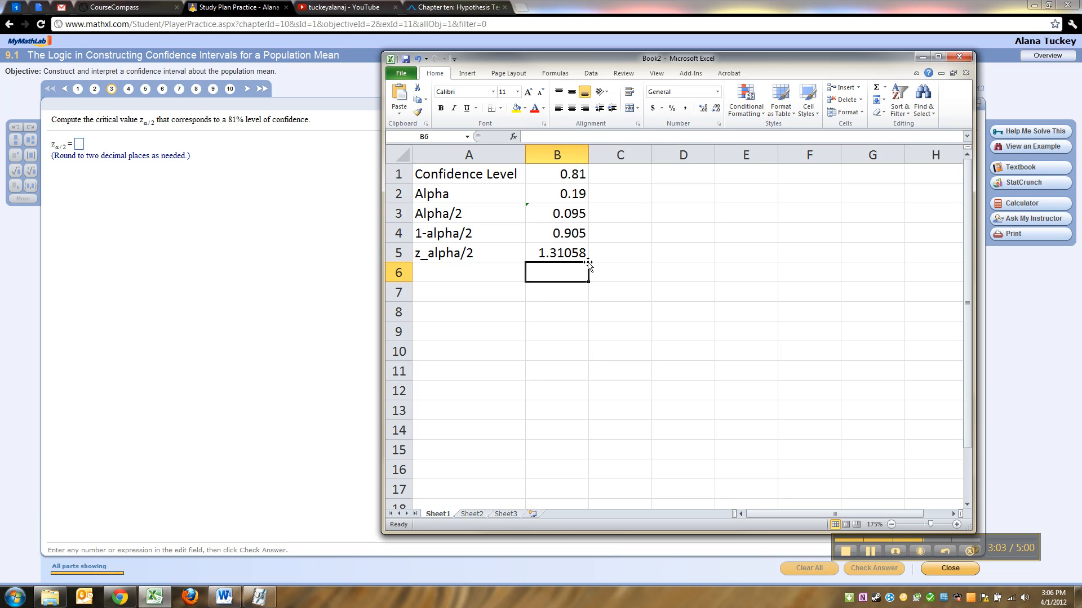
Add a row computing z_alpha/2 with NORM.S.INV on 0.905.
{"action": "type", "text": "="}
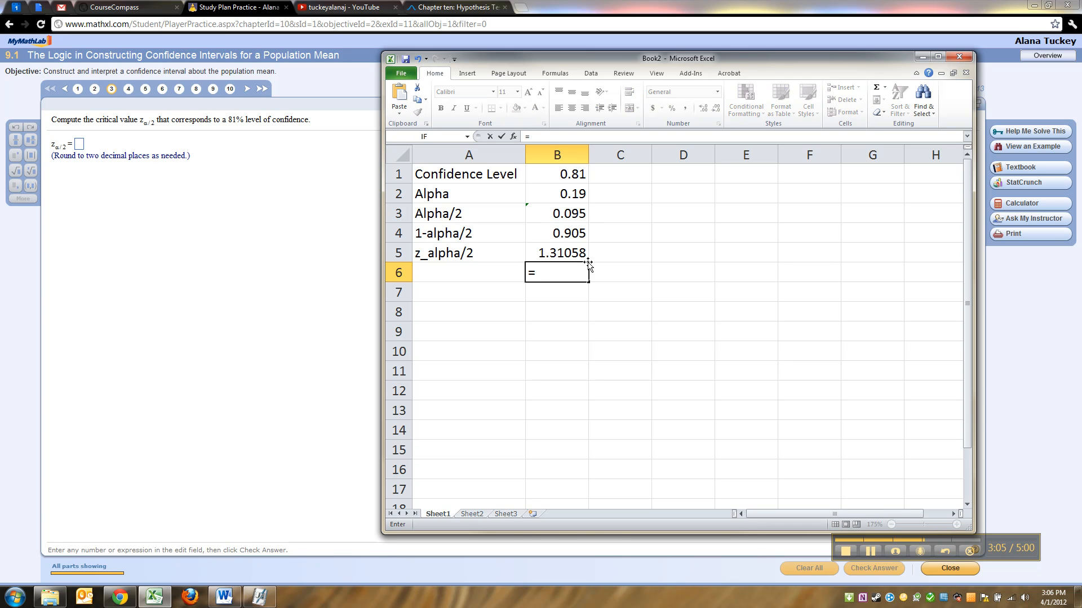
{"action": "type", "text": "NORM.S.INV("}
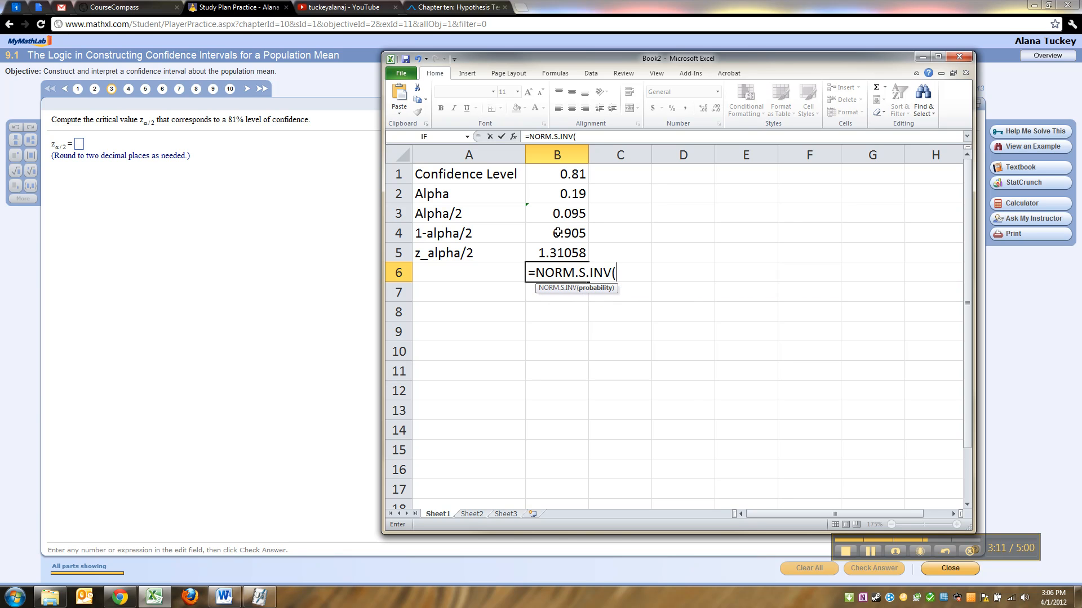
{"action": "key", "text": "Return"}
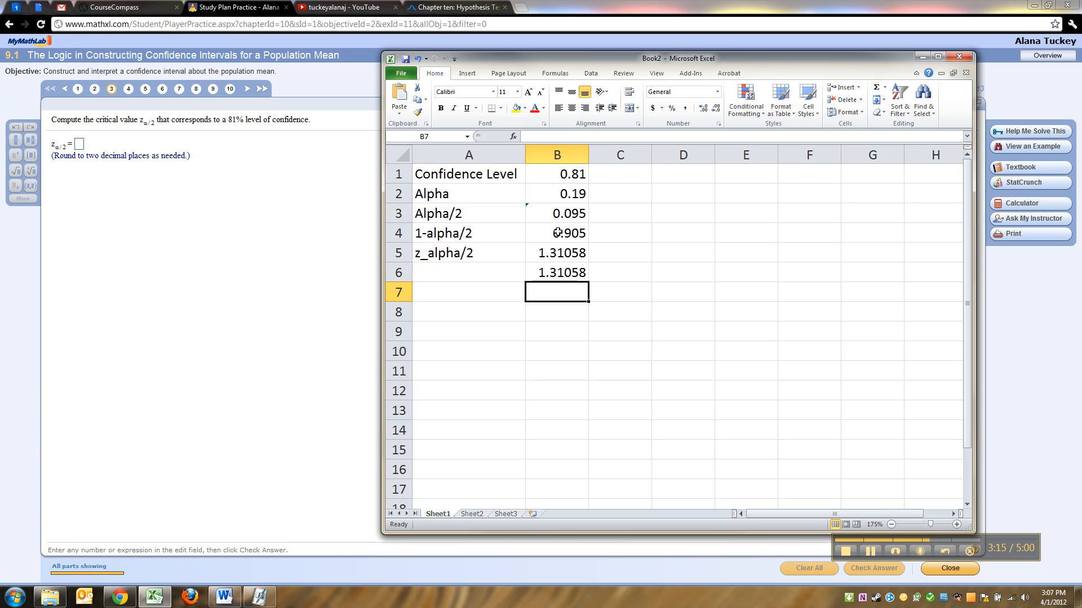
Add a NORMINV row on 1-alpha/2 with mean 0 and standard deviation 1, then start NORMSINV in B8.
{"action": "type", "text": "="}
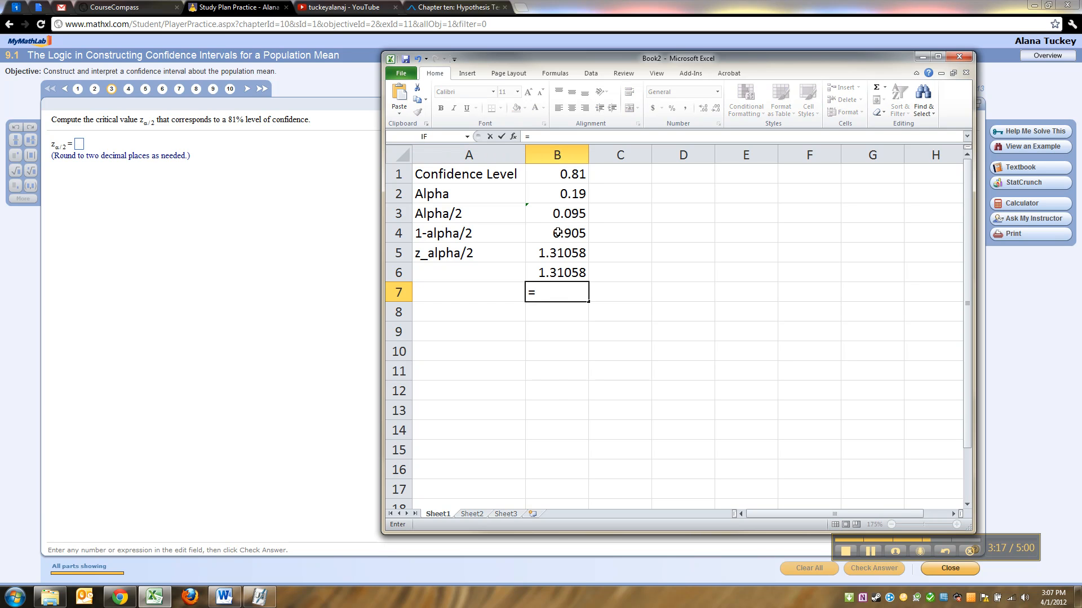
{"action": "type", "text": "=NORMINV("}
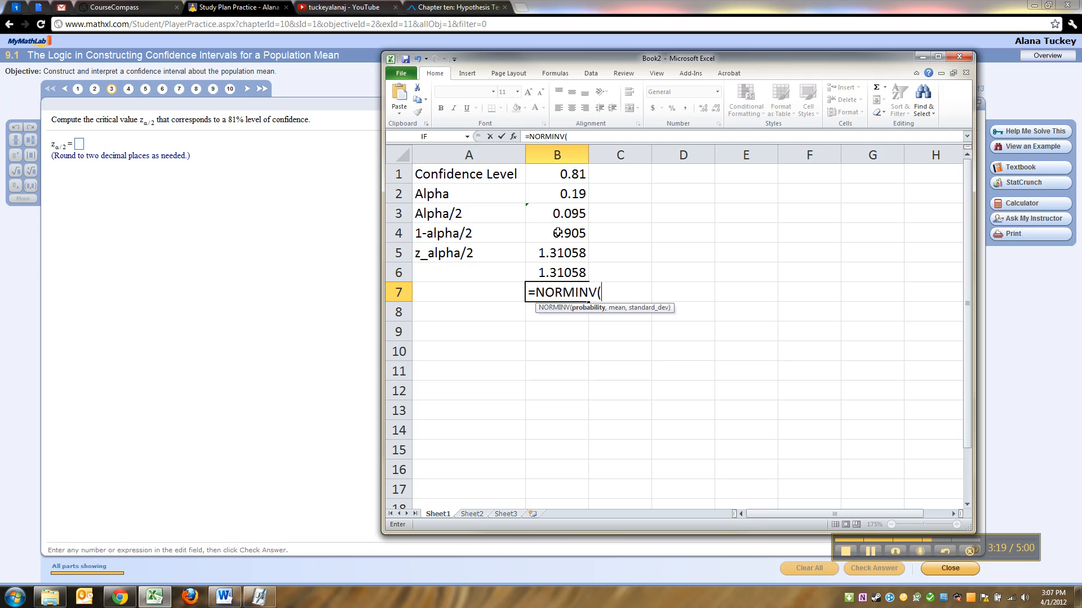
{"action": "left_click", "coordinate": [556, 233]}
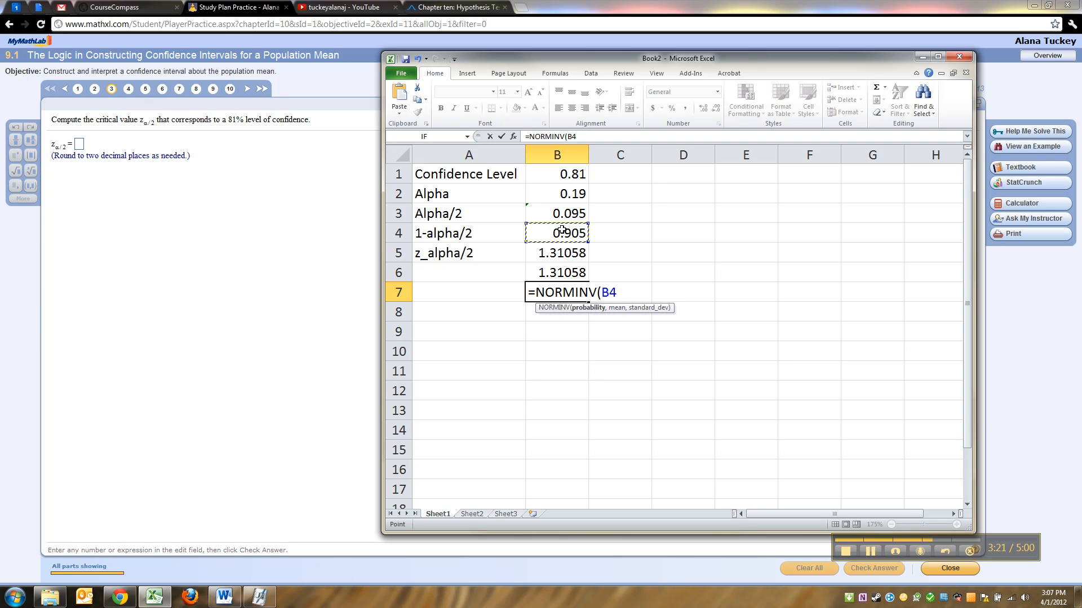
{"action": "type", "text": ",01"}
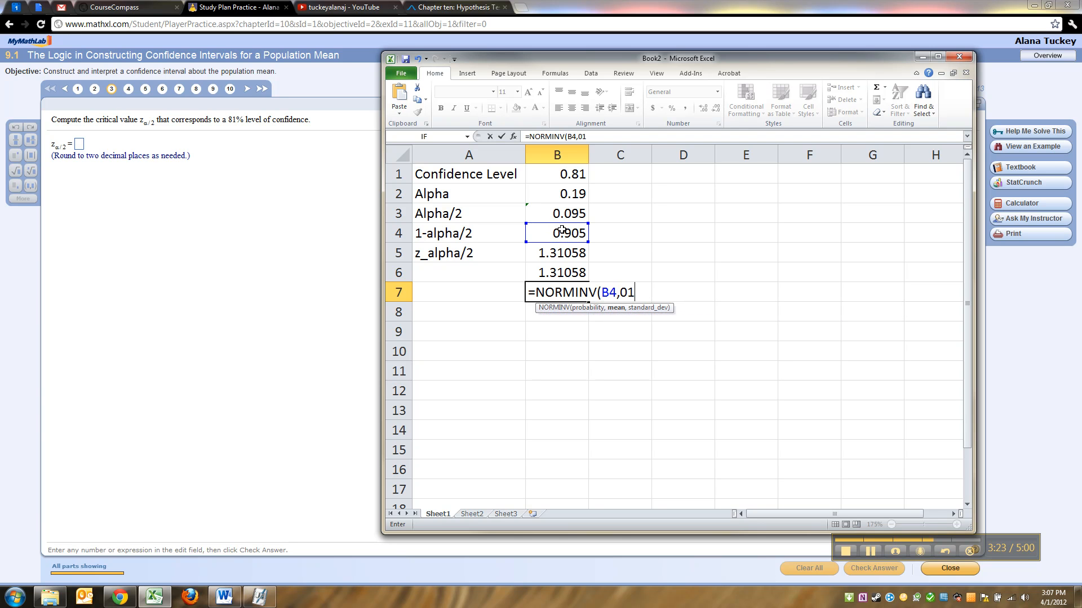
{"action": "key", "text": "Return"}
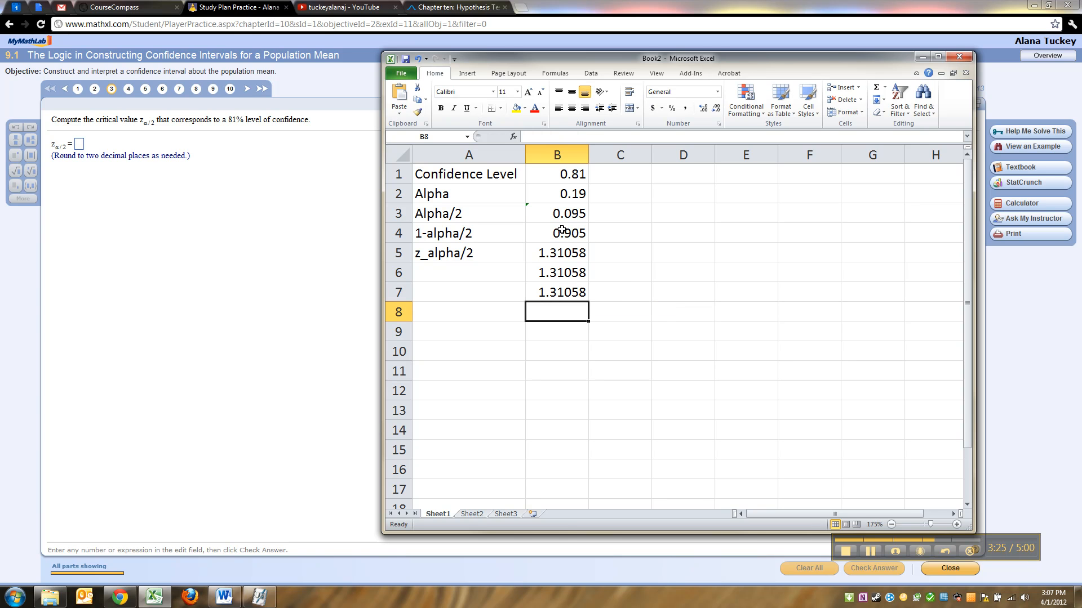
{"action": "type", "text": "=NORMSINV(B4"}
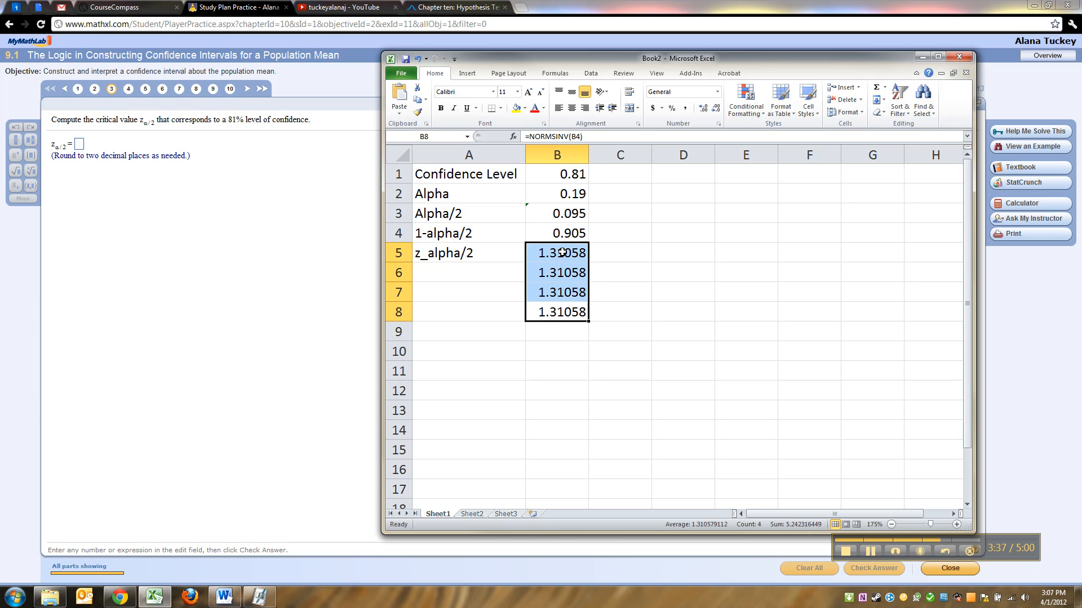
Write the notes 'area in the LEFT tail' and 'area to the left of the z_alpha/2' in column C.
{"action": "left_click", "coordinate": [619, 233]}
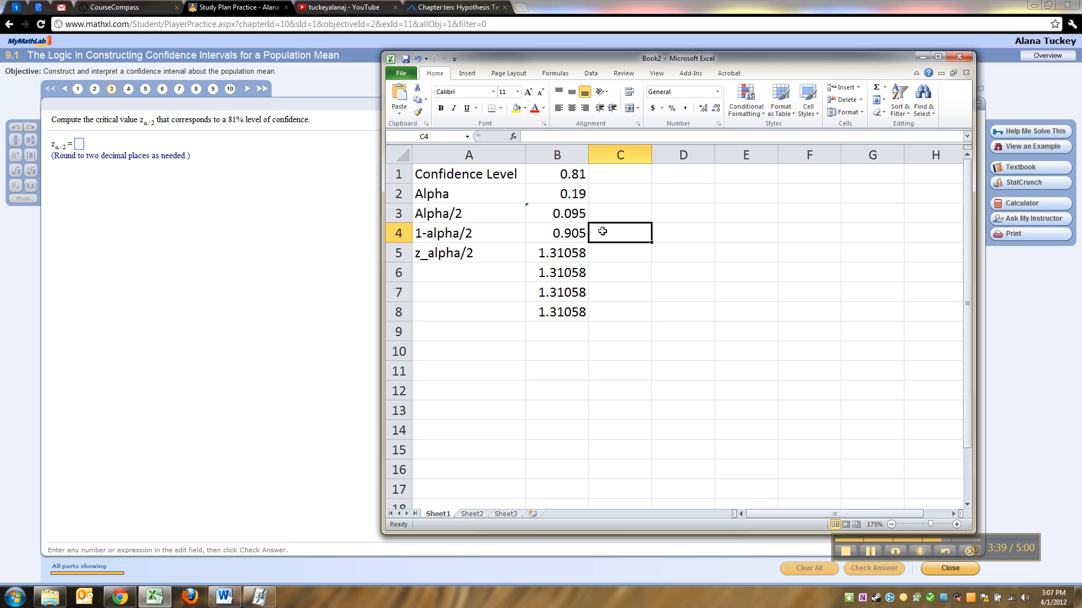
{"action": "type", "text": "area"}
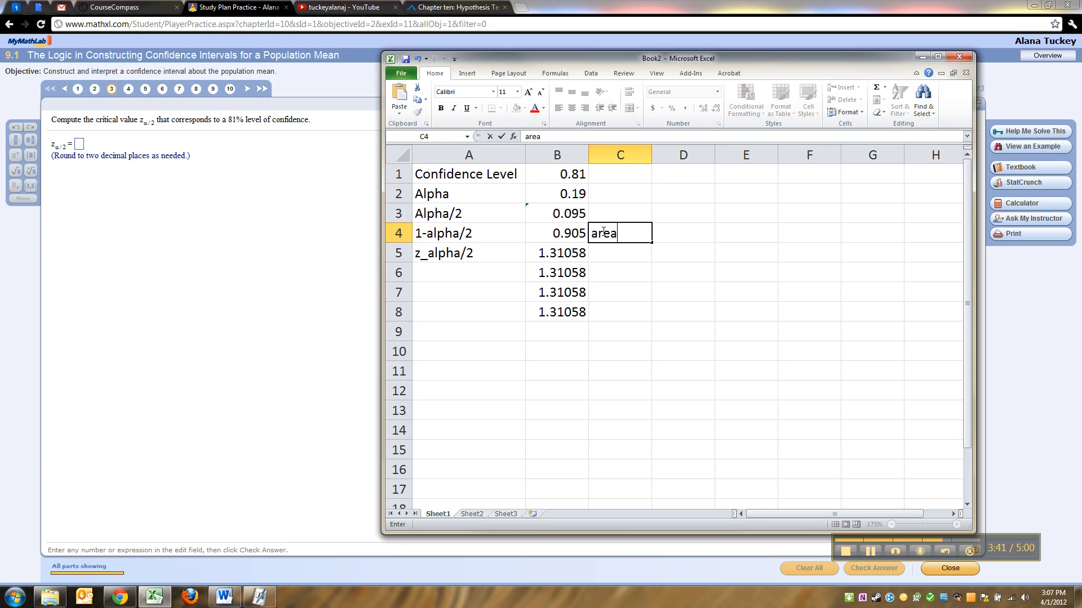
{"action": "type", "text": "in the L"}
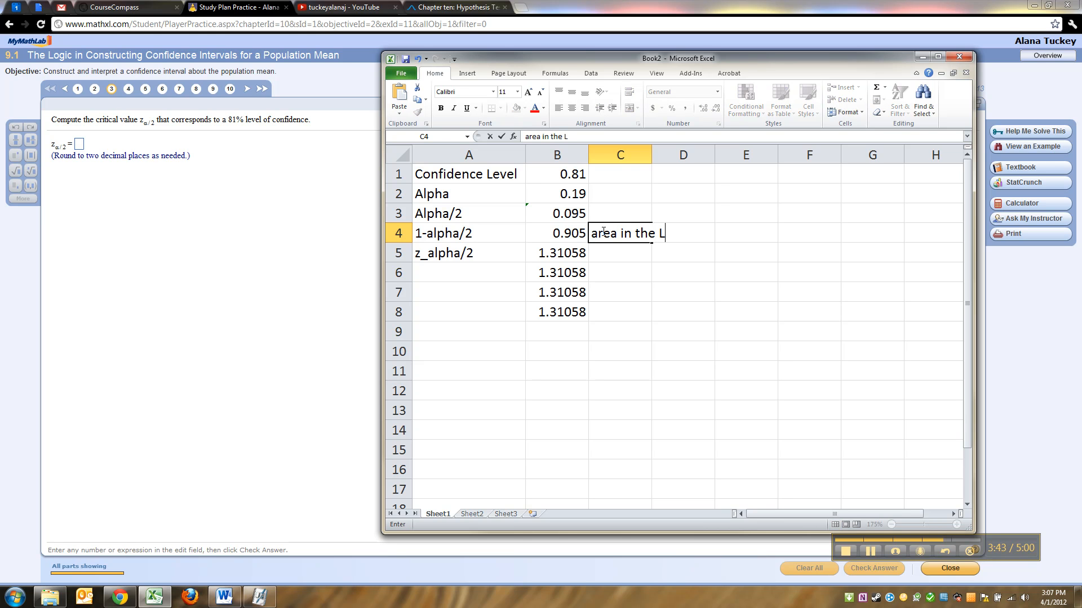
{"action": "type", "text": "EFT tail"}
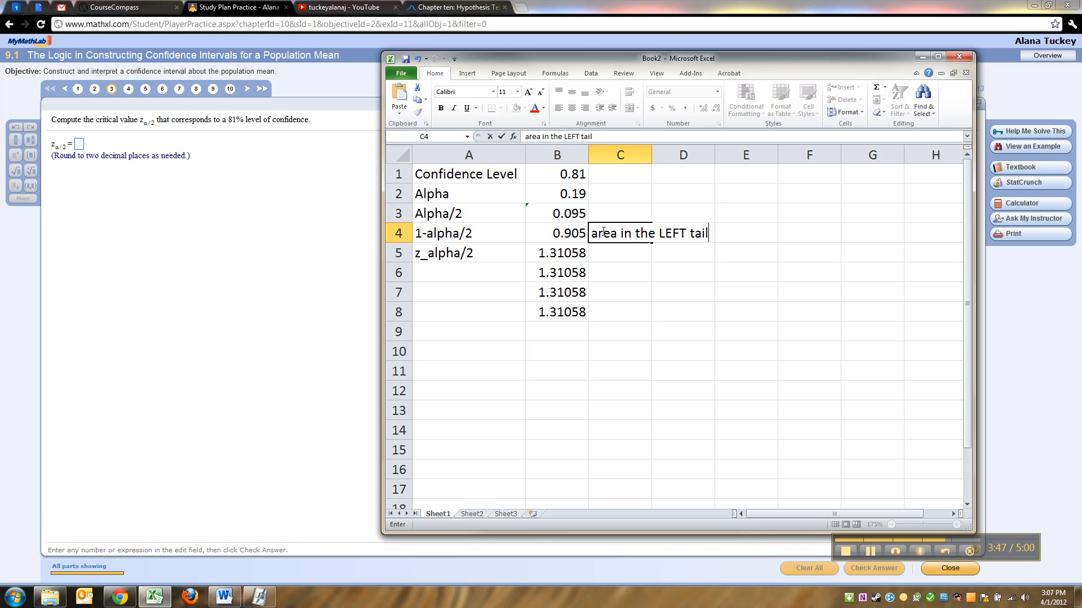
{"action": "type", "text": "area to t"}
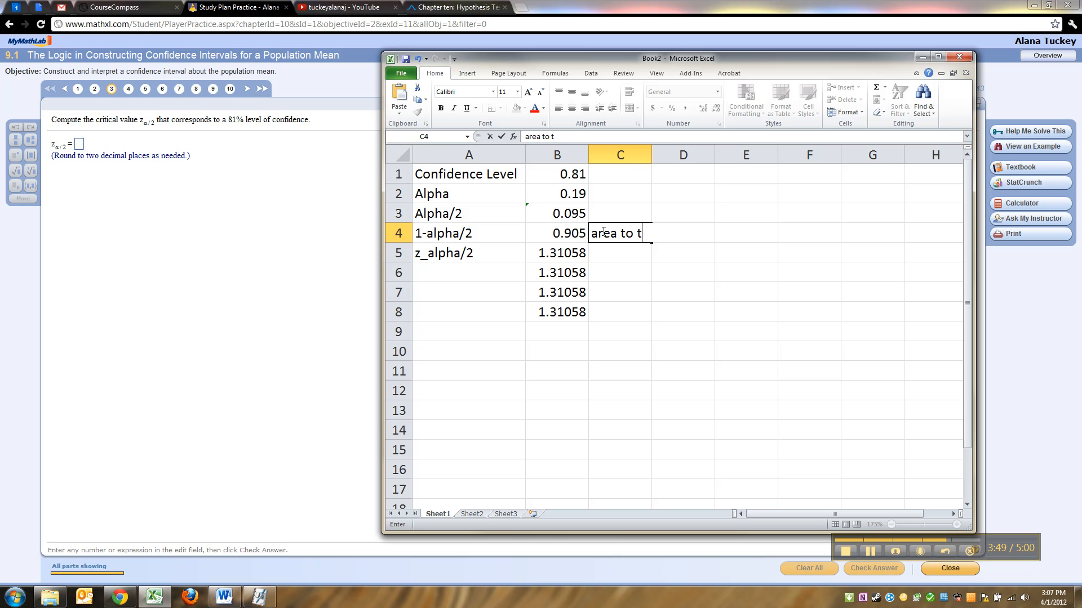
{"action": "type", "text": "he left"}
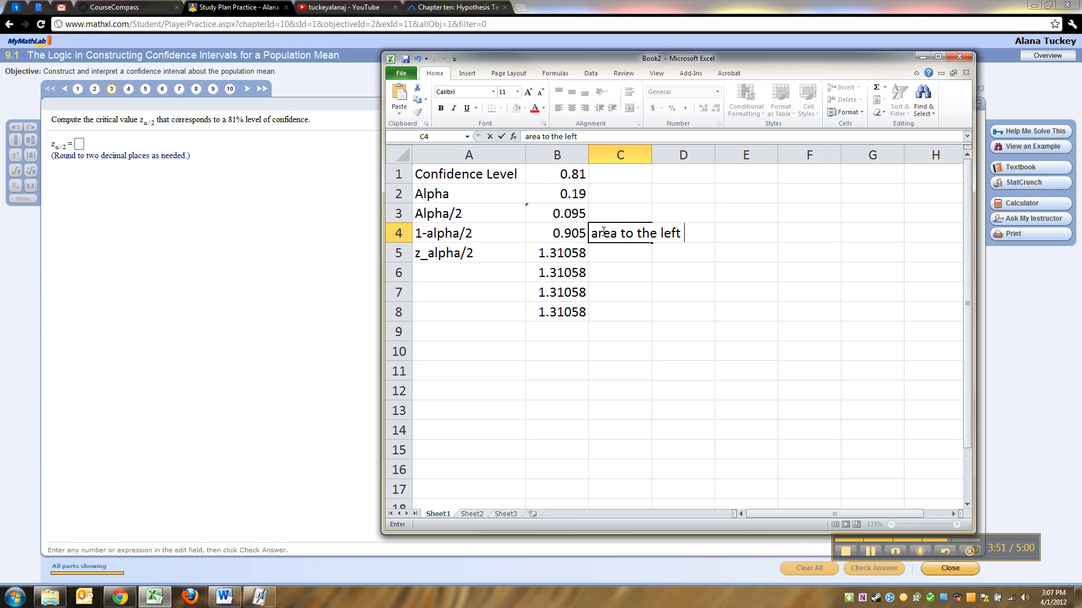
{"action": "type", "text": "of the z_"}
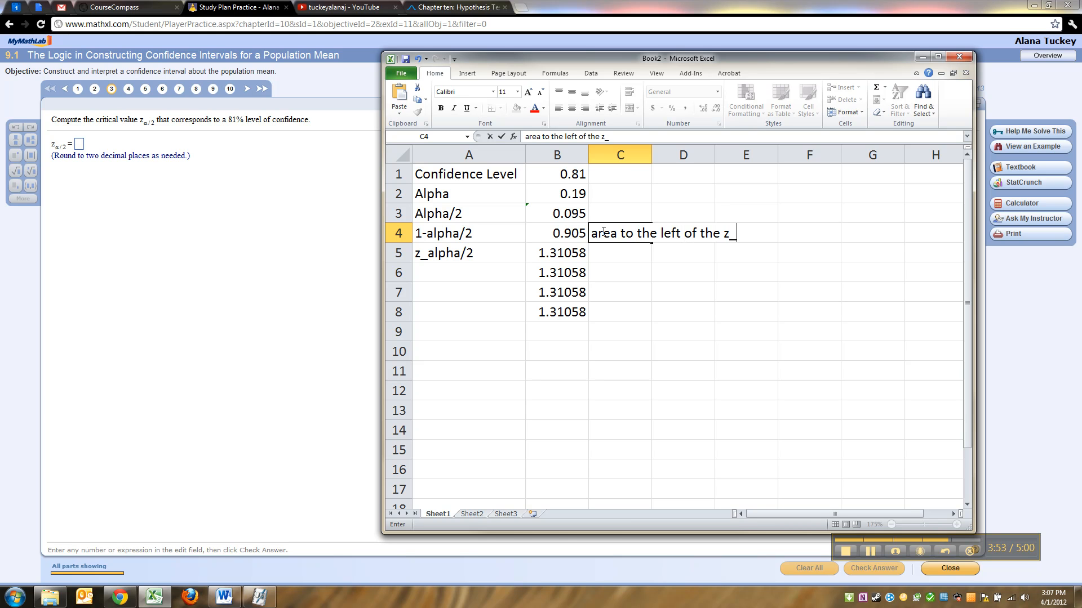
{"action": "type", "text": "alpha/2"}
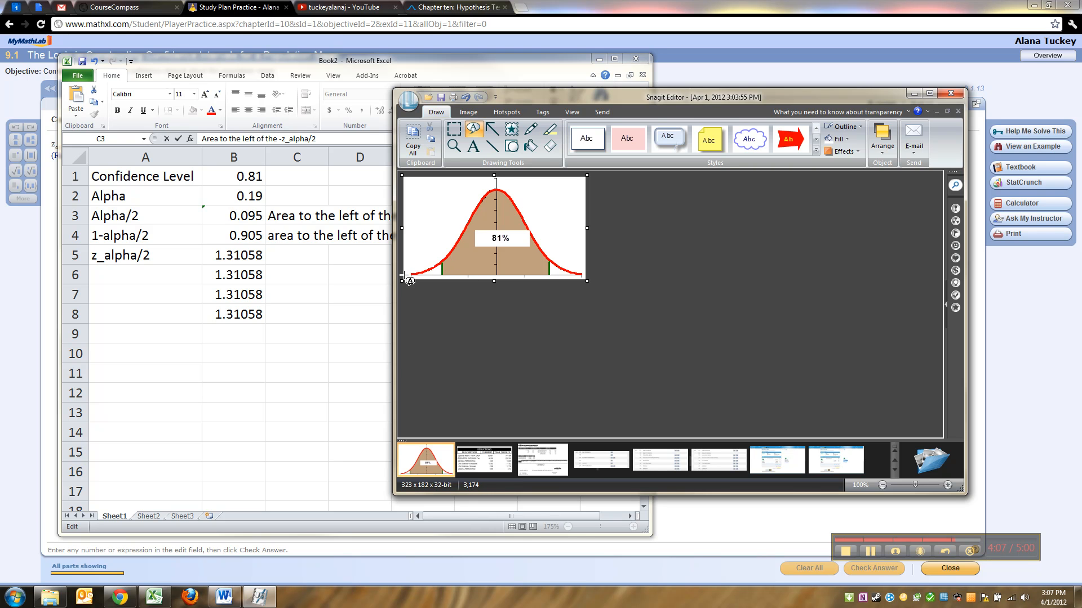
{"action": "mouse_move", "coordinate": [538, 269]}
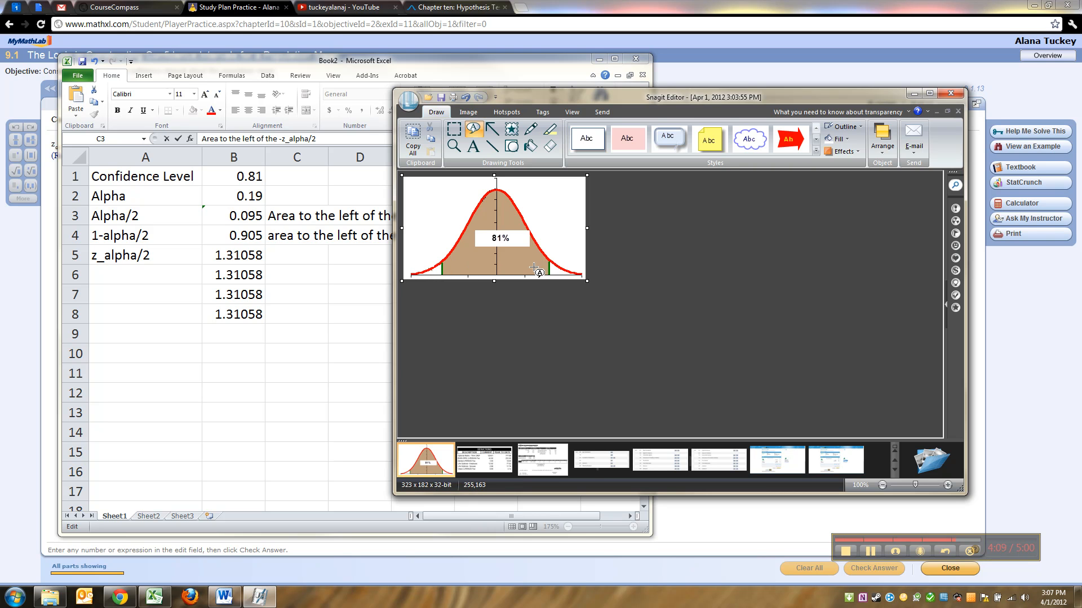
{"action": "mouse_move", "coordinate": [525, 255]}
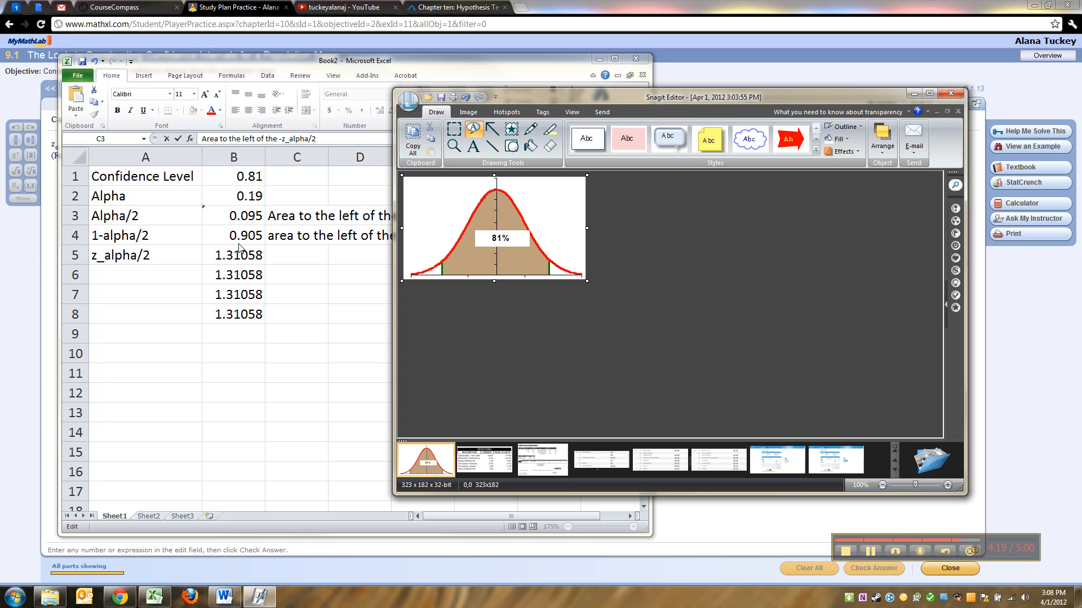
{"action": "mouse_move", "coordinate": [459, 264]}
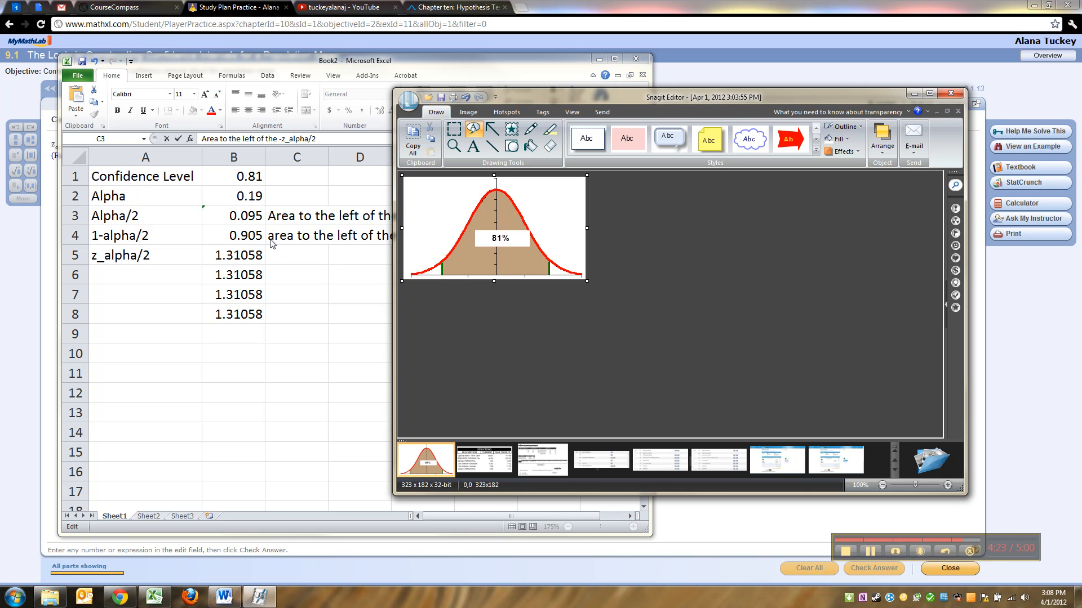
{"action": "mouse_move", "coordinate": [253, 220]}
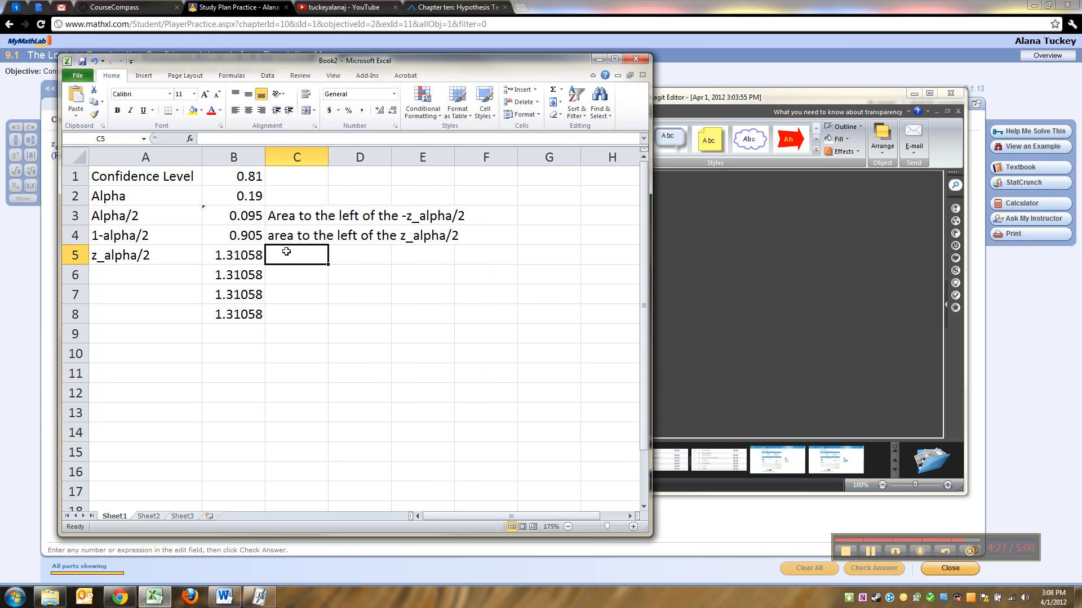
Enter =-NORM.INV(B3,0,1) in C5 for 1.31058, dismissing the too-few-arguments warning.
{"action": "type", "text": "=-NOR"}
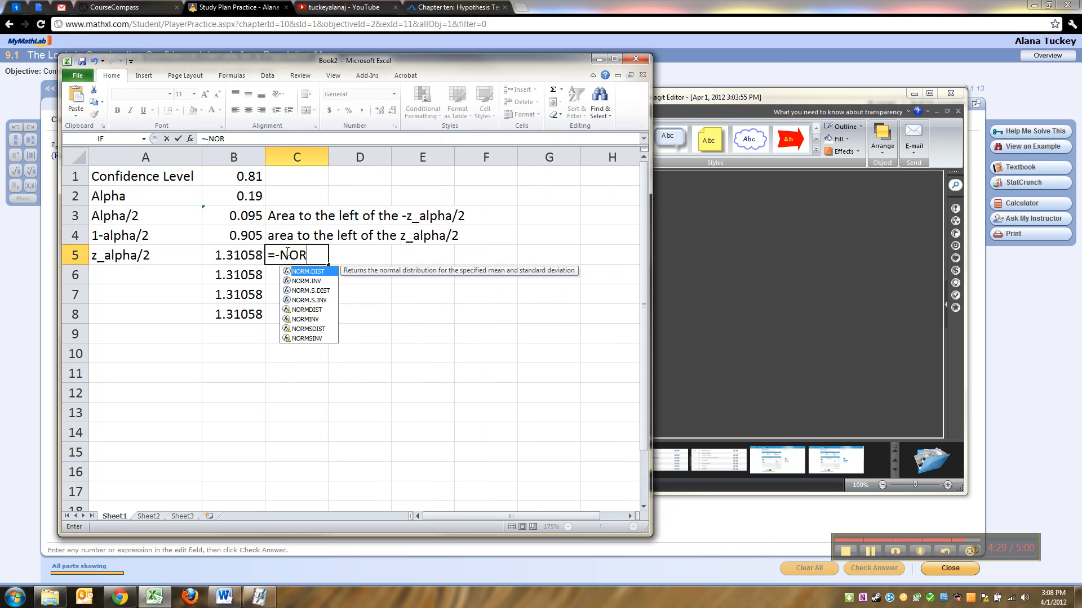
{"action": "type", "text": "M.INV("}
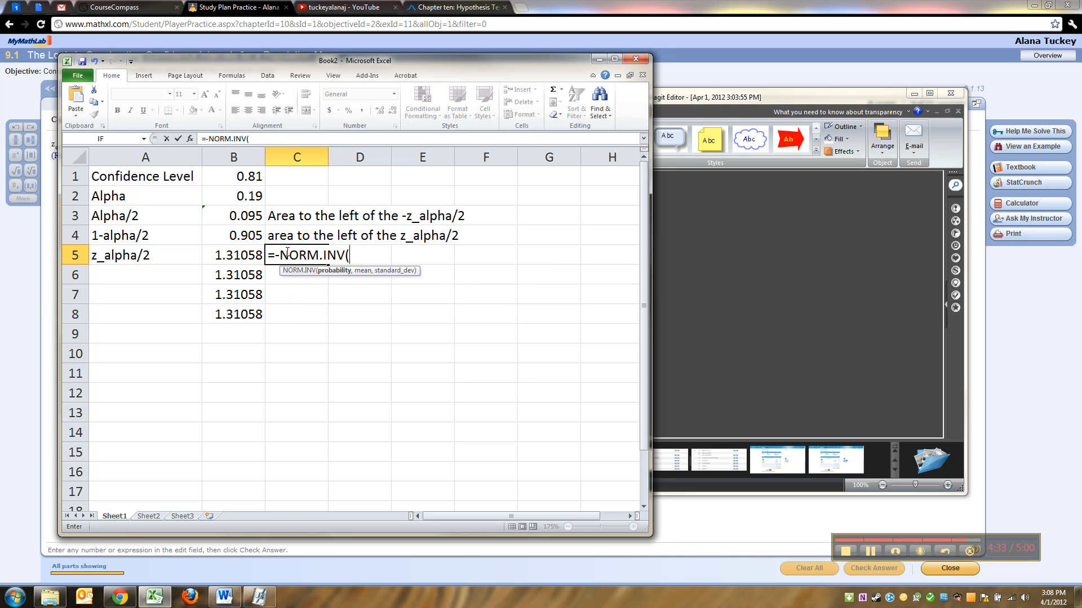
{"action": "left_click", "coordinate": [233, 215]}
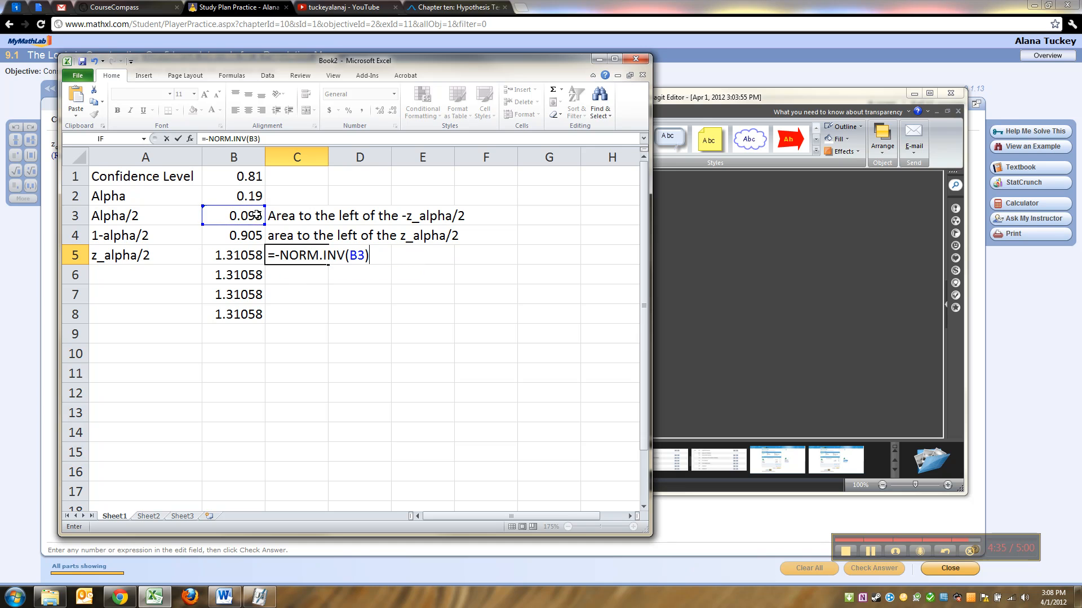
{"action": "key", "text": "Return"}
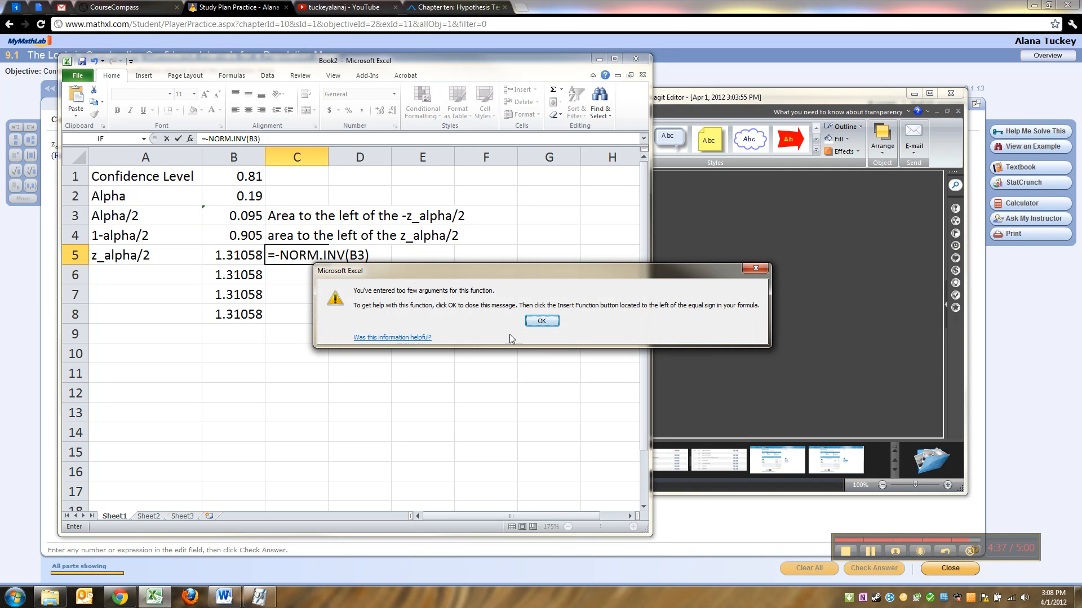
{"action": "left_click", "coordinate": [540, 320]}
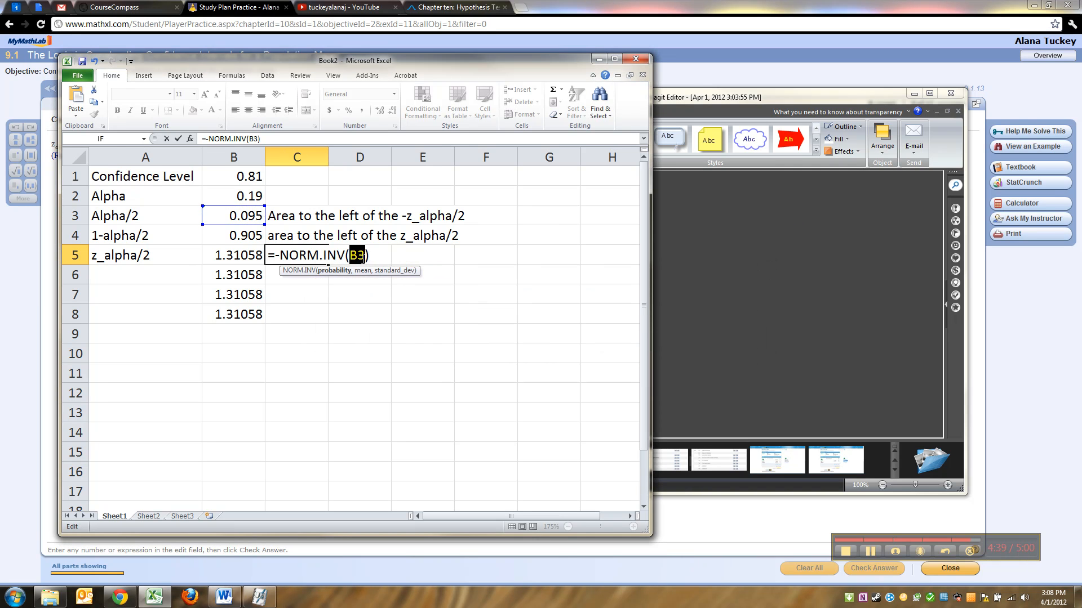
{"action": "type", "text": ",0,1"}
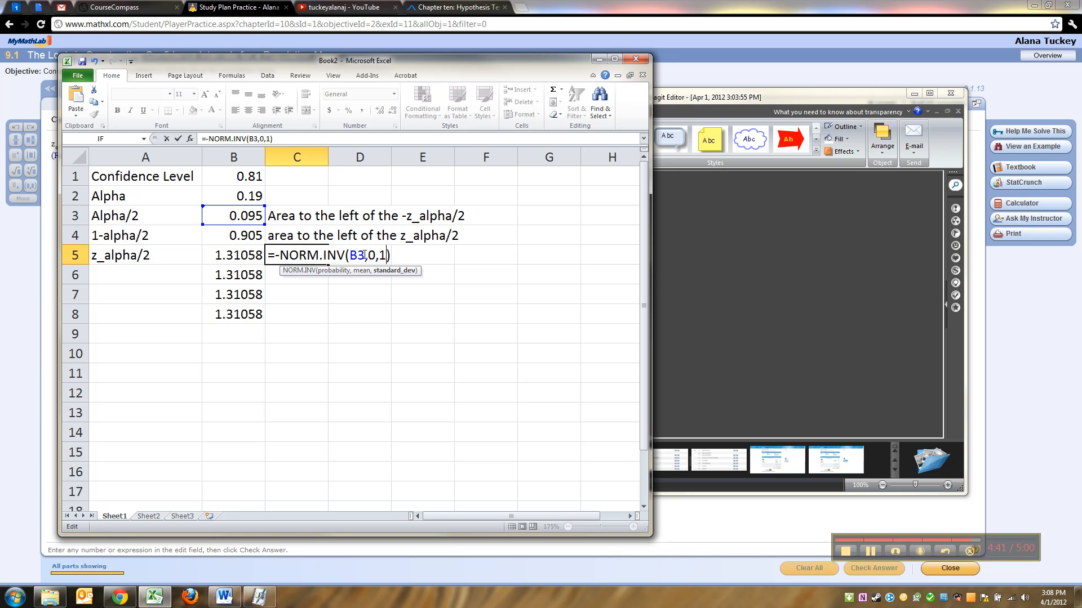
{"action": "key", "text": "Return"}
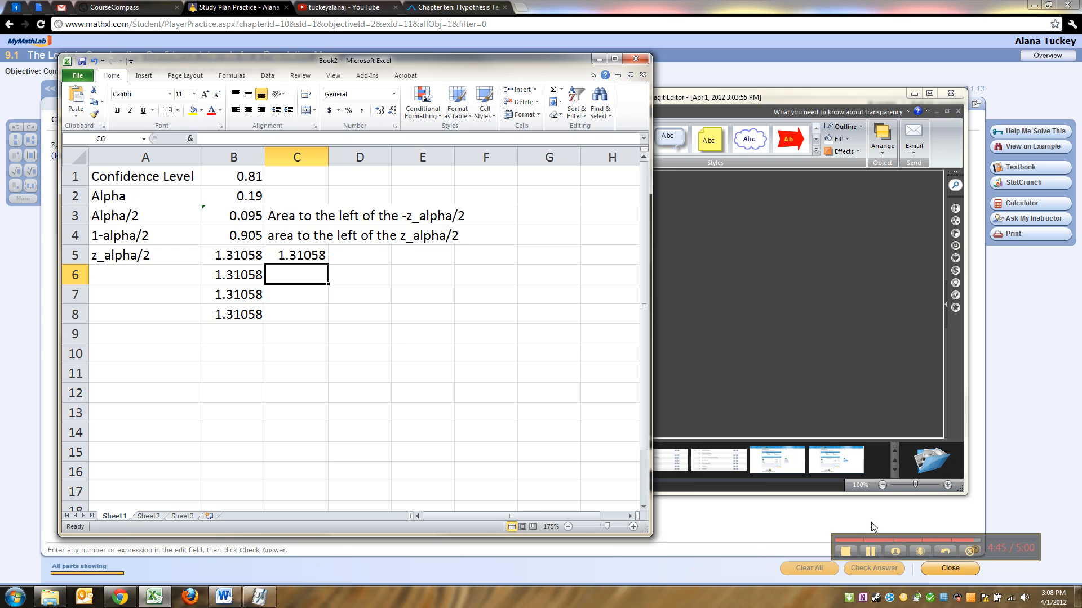
{"action": "mouse_move", "coordinate": [802, 520]}
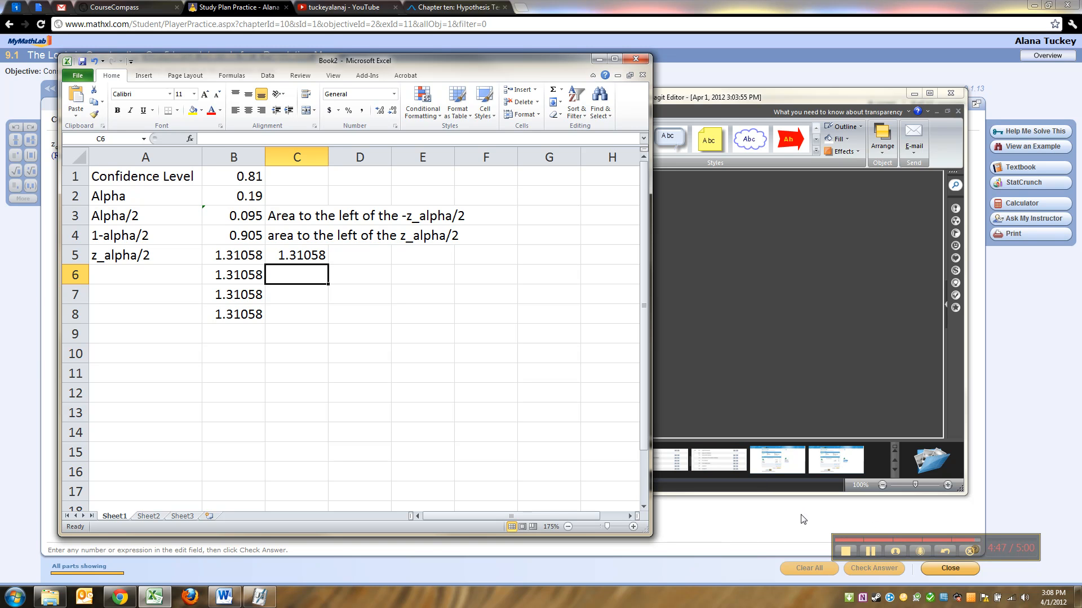
{"action": "mouse_move", "coordinate": [843, 547]}
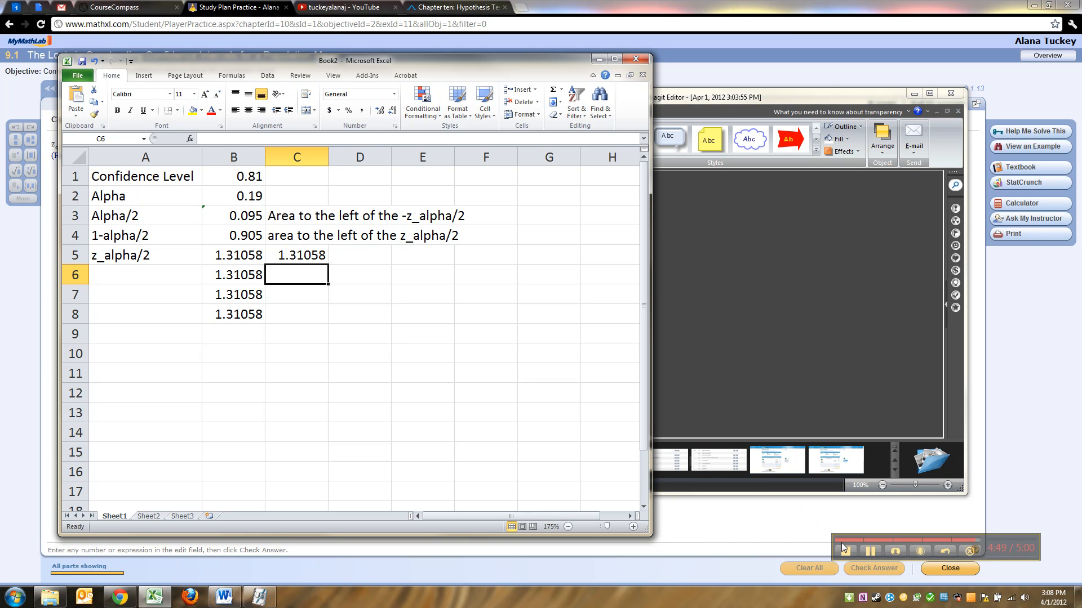